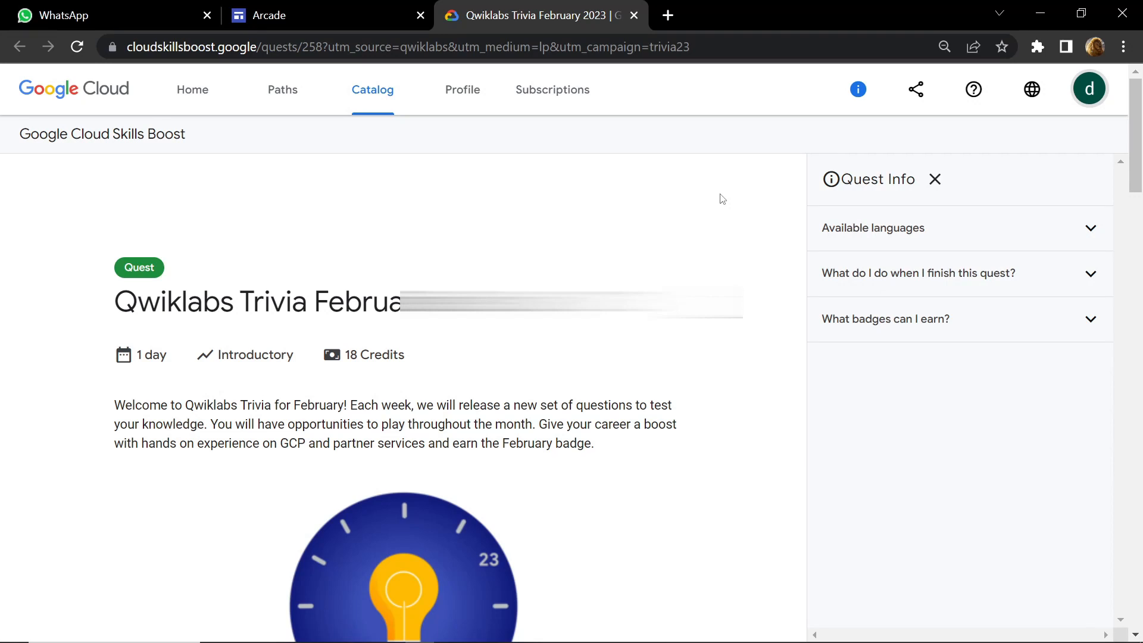
mouse_move(1056, 131)
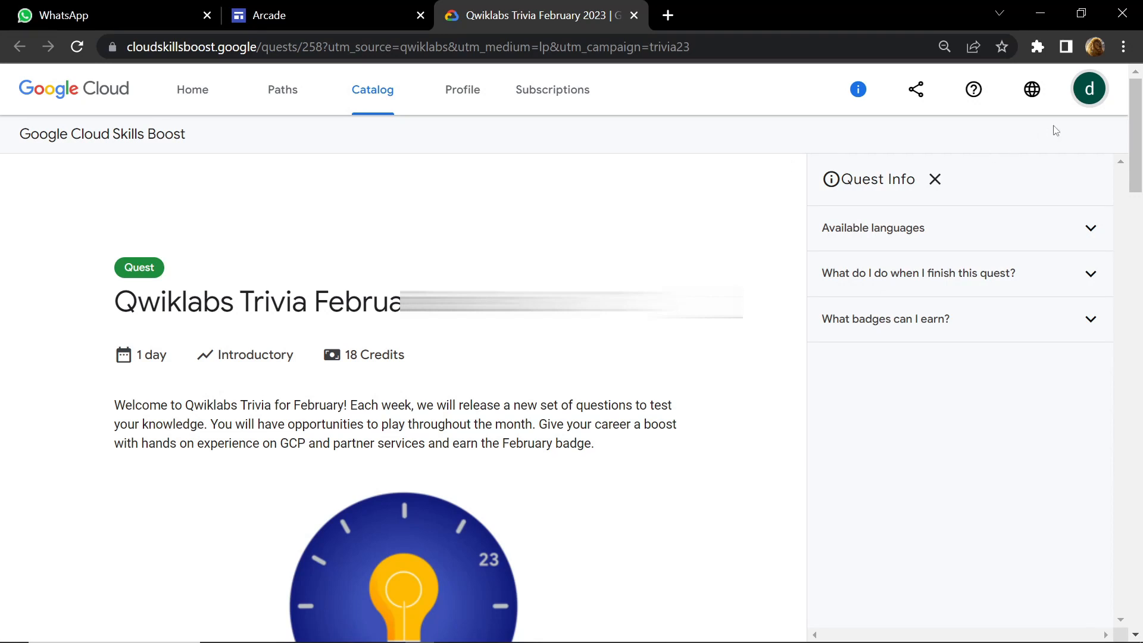
View the account menu, then return to the Qwiklabs Trivia February 2023 quest page
click(1090, 90)
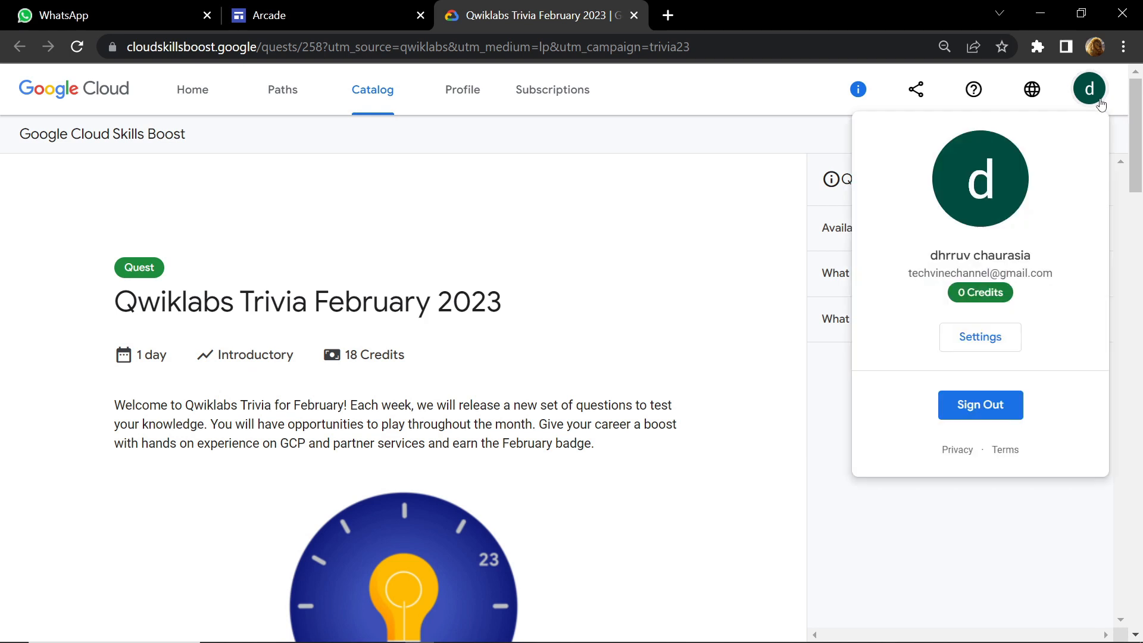
mouse_move(980, 293)
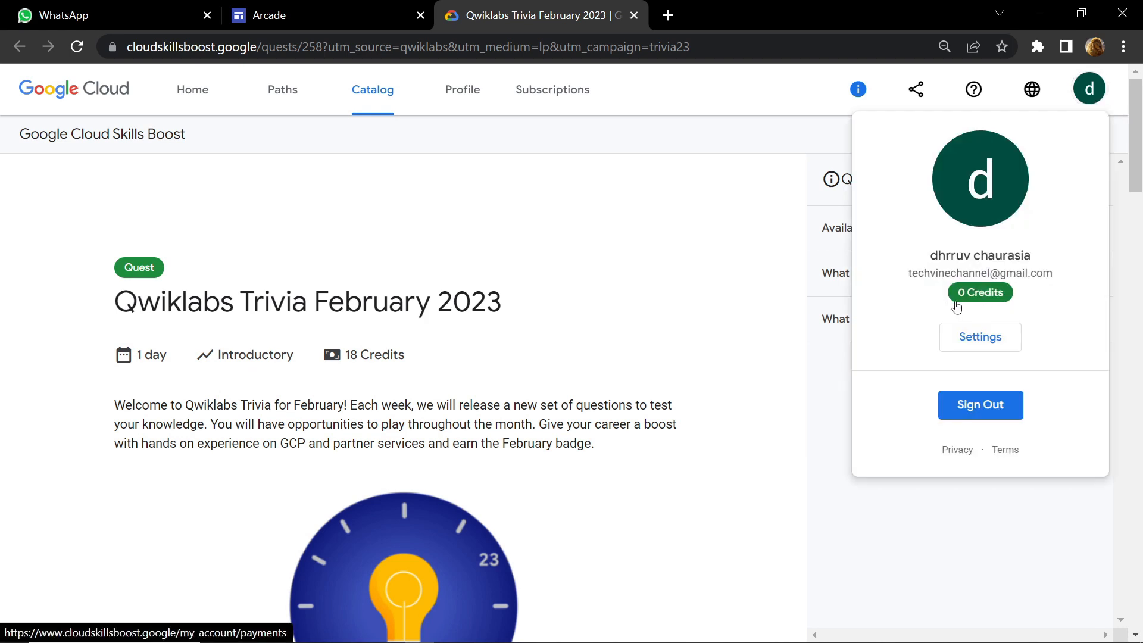
click(502, 15)
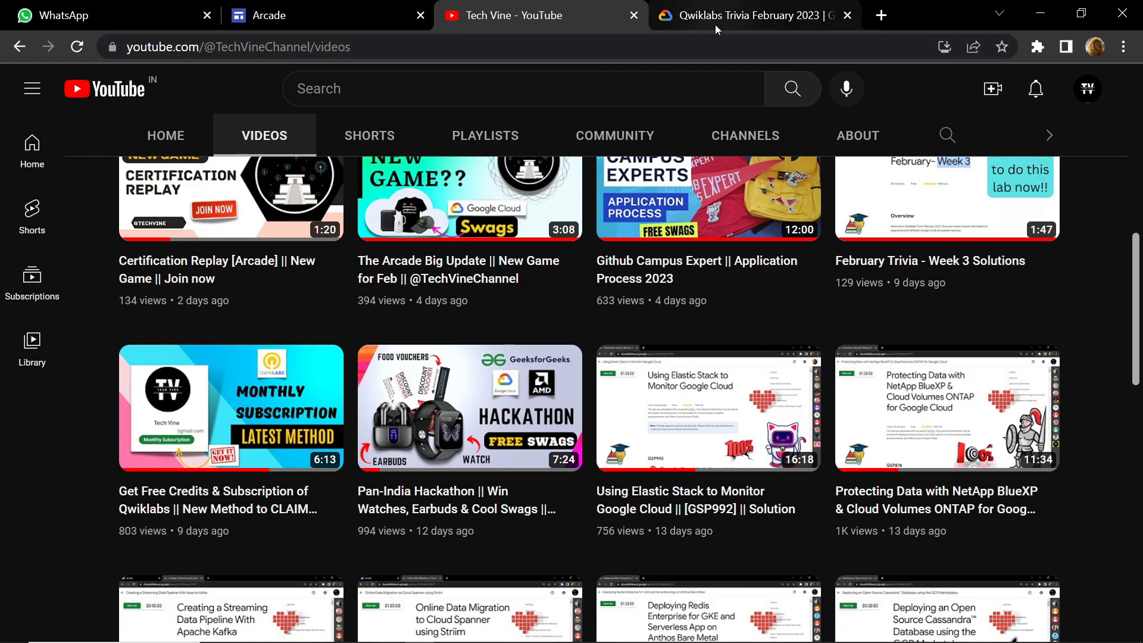
click(756, 16)
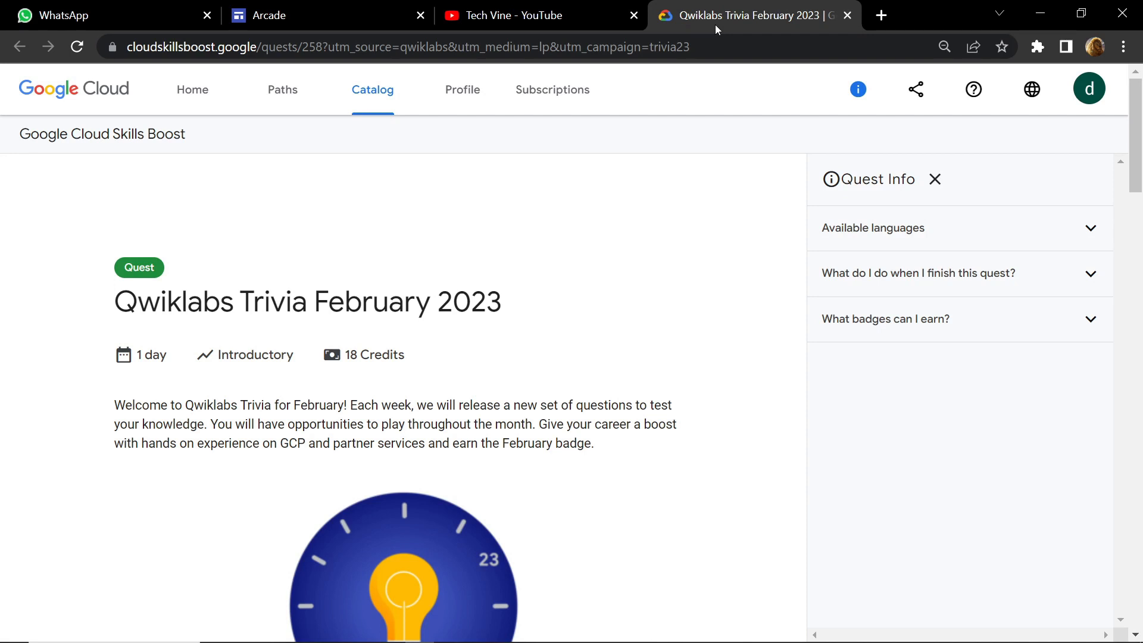
mouse_move(983, 127)
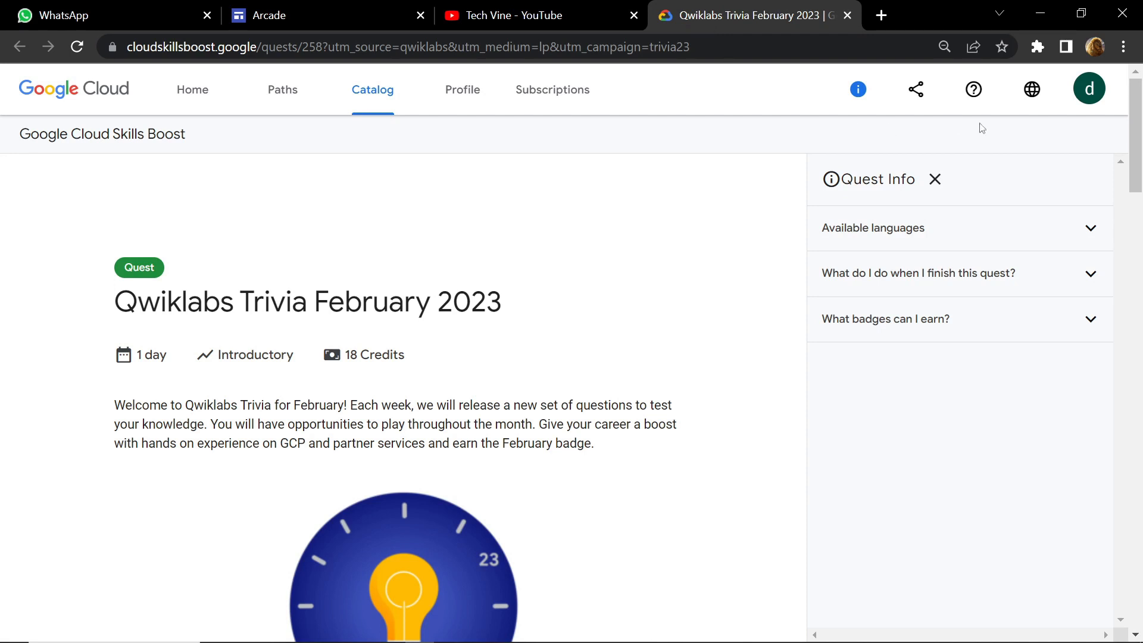
mouse_move(1088, 89)
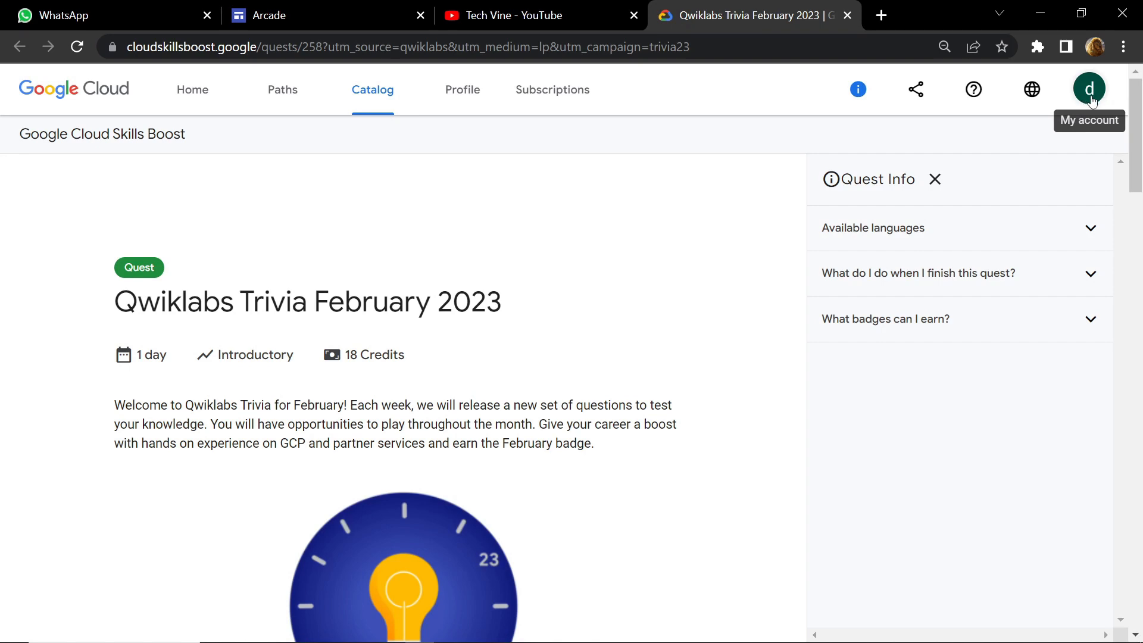
Sign out of the currently logged-in Skills Boost account from the avatar menu
click(1088, 89)
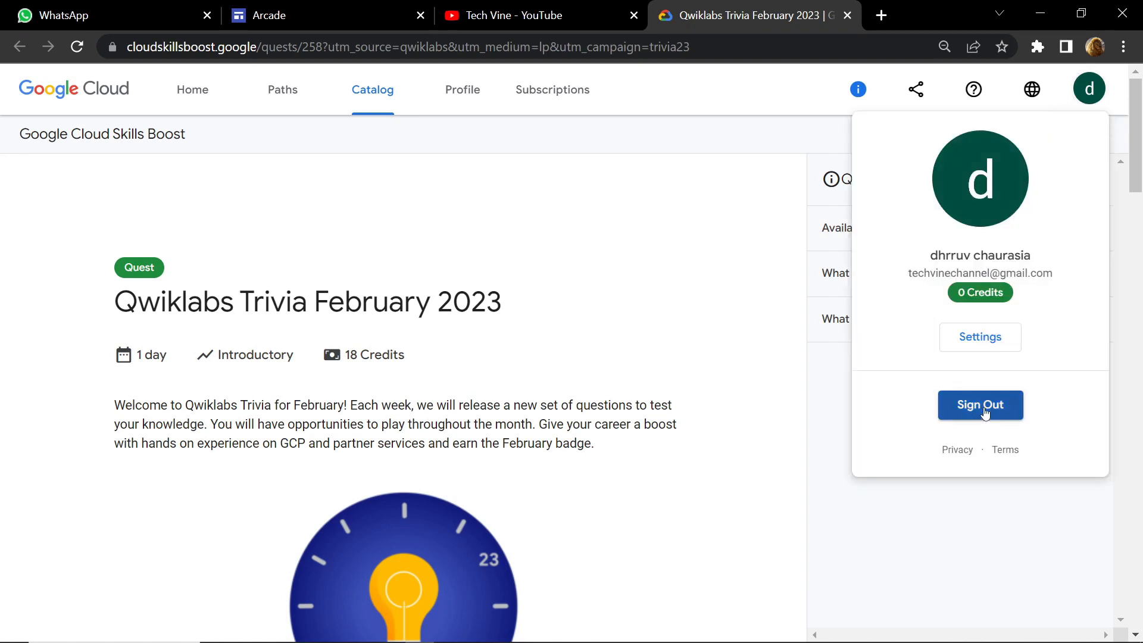
click(979, 404)
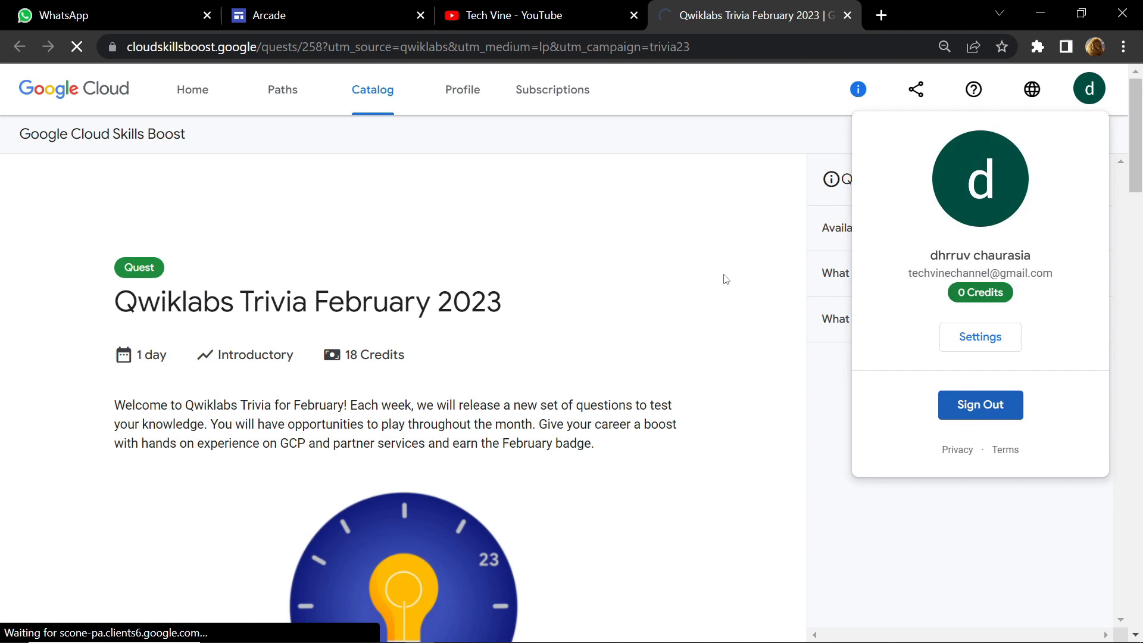
click(980, 405)
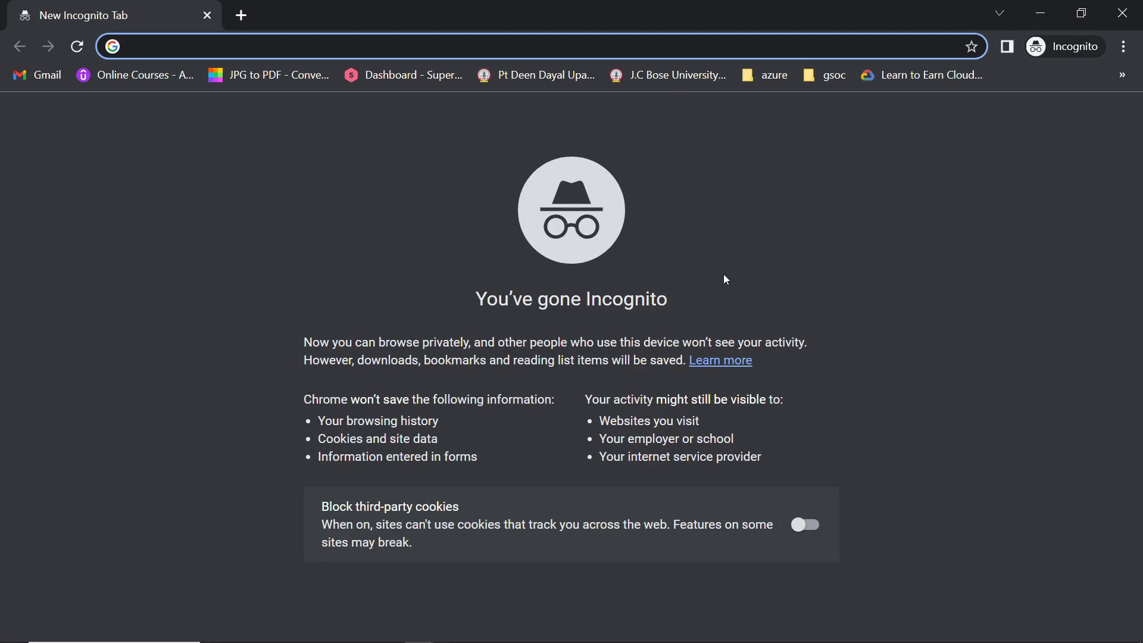
Load the catalog URL catalog?keywords=GSP282&event= in the incognito window
text(https://www.cloudskillsboost.google/catalog?keywords=GSP282&event=)
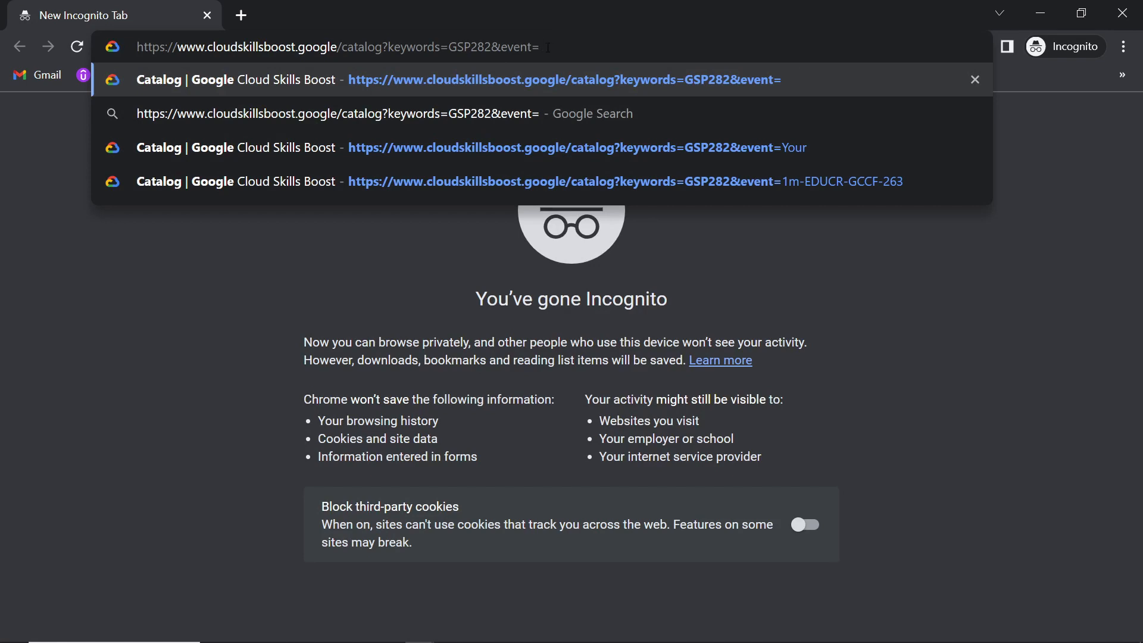
key(Return)
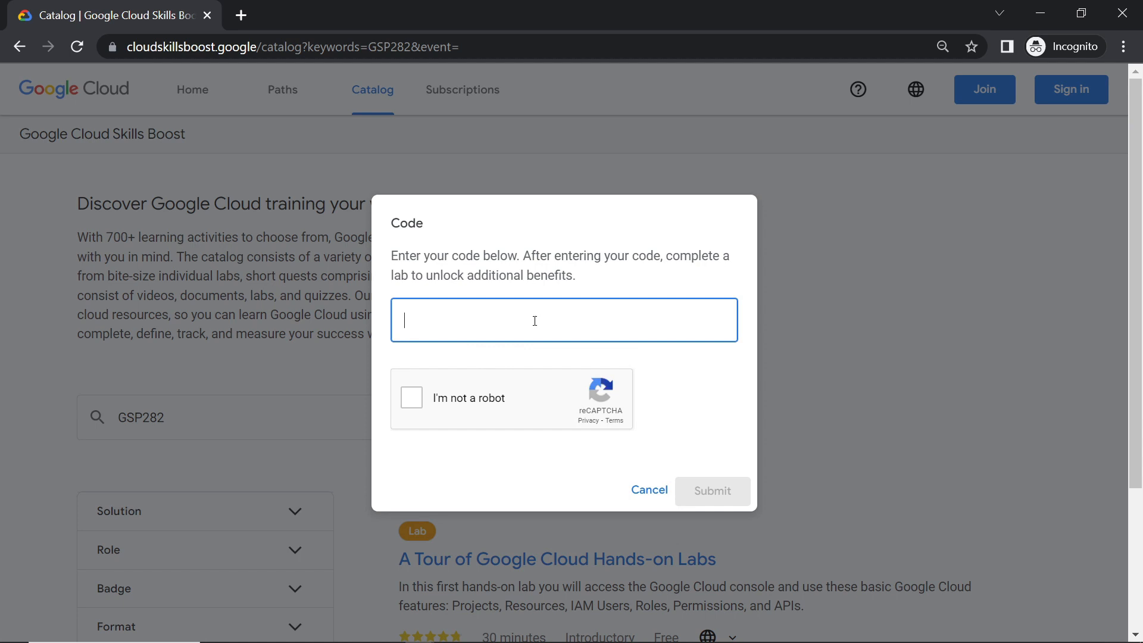
mouse_move(490, 330)
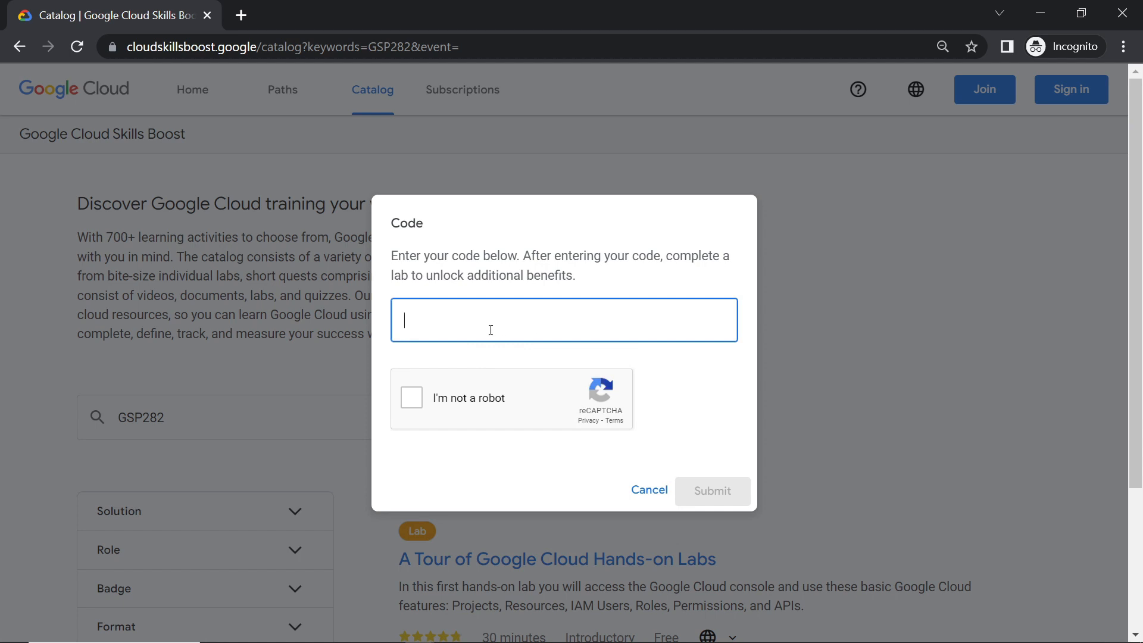
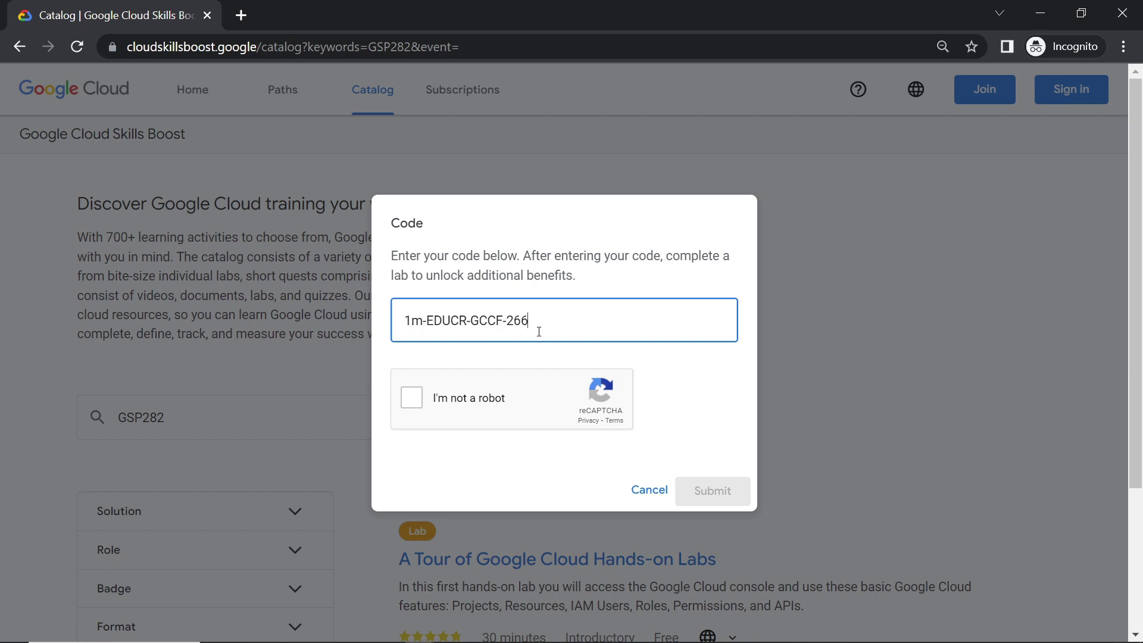
click(411, 398)
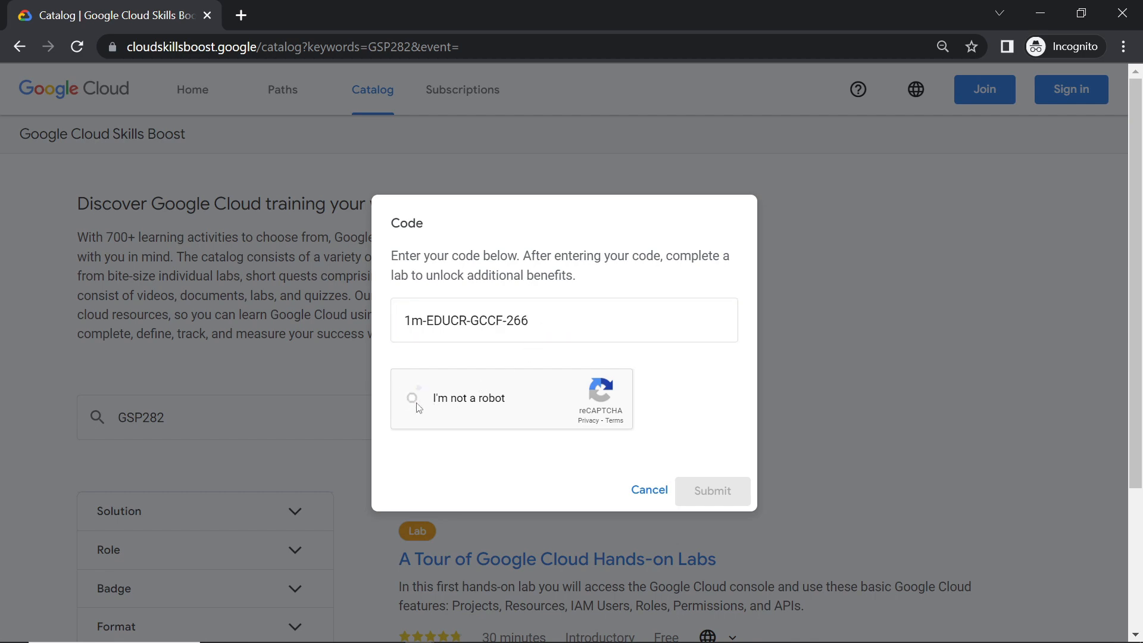
click(415, 398)
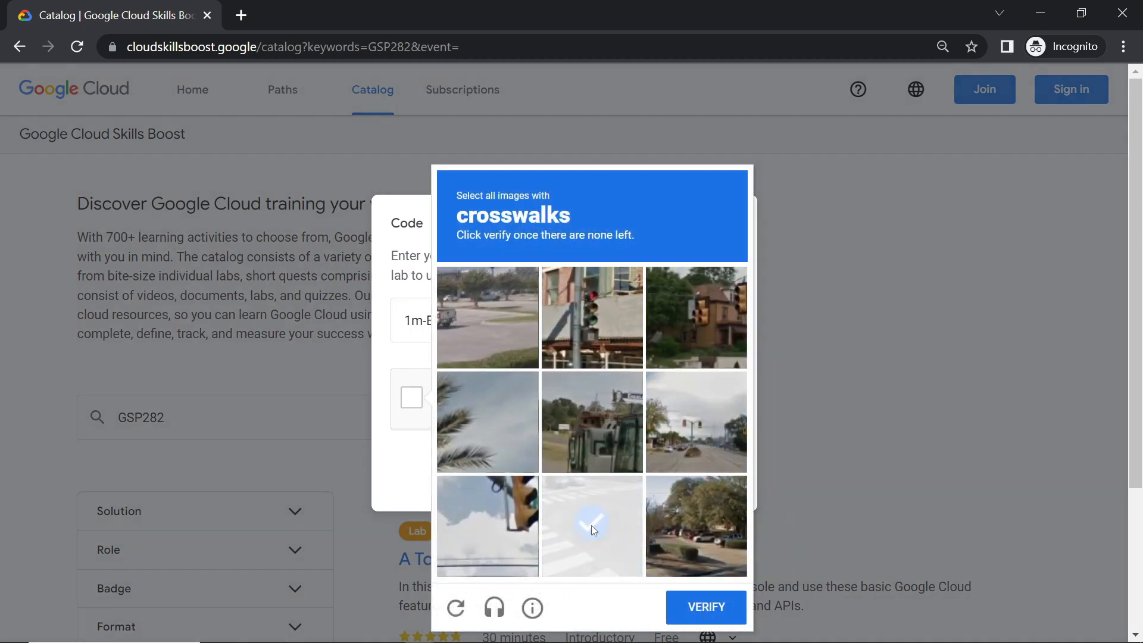
click(703, 606)
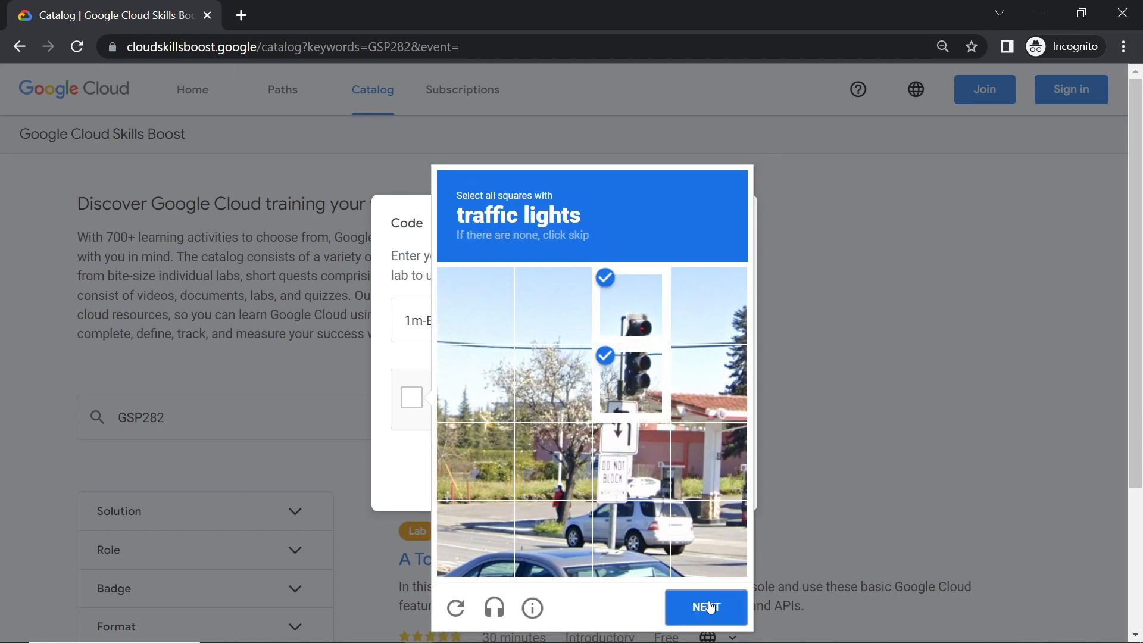
click(705, 607)
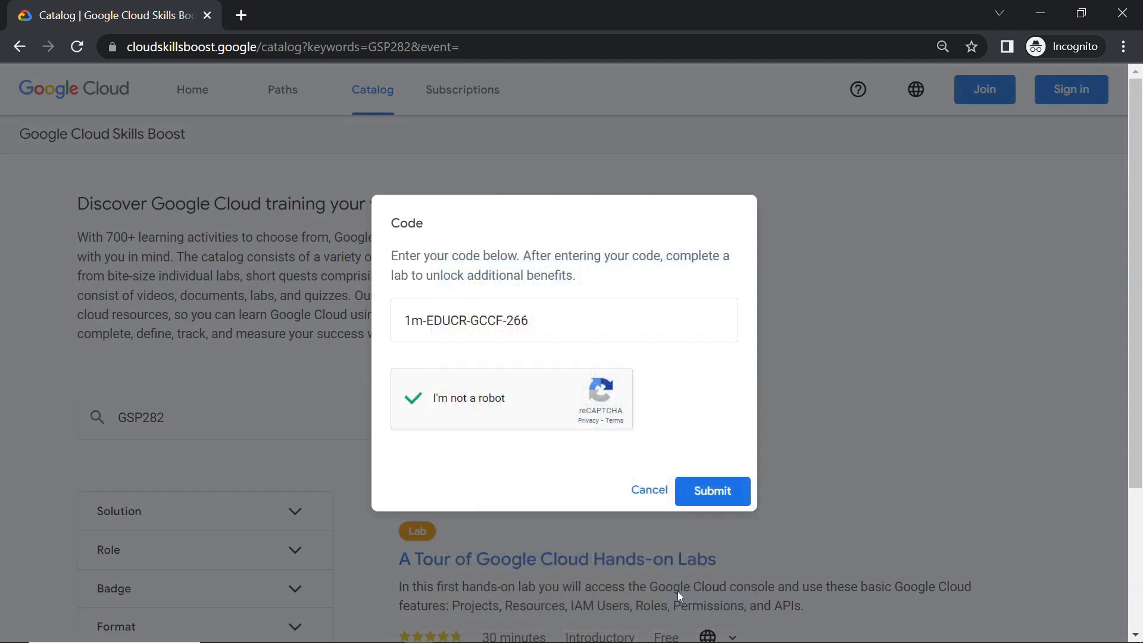
Submit the event code and return to the GSP282 catalog result
click(712, 490)
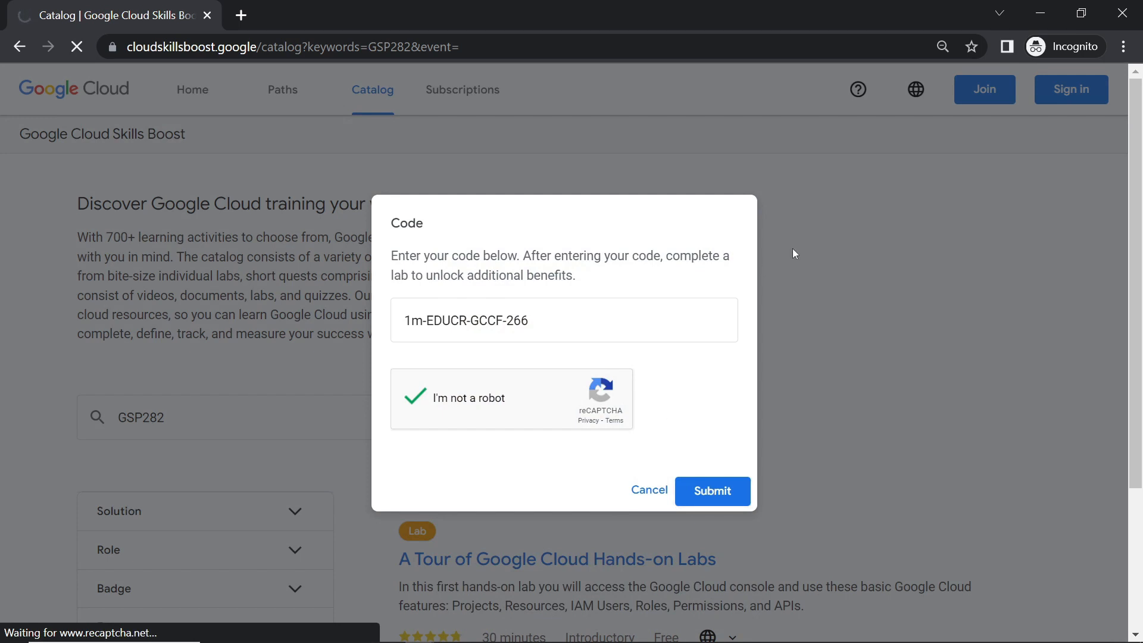
click(712, 491)
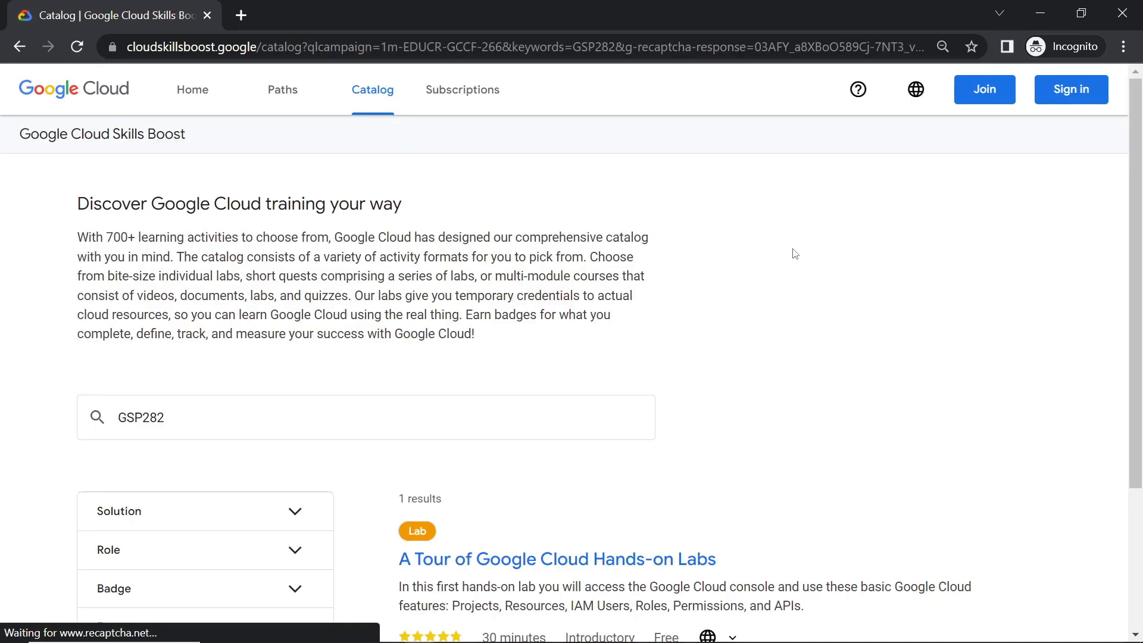
scroll(down, 3)
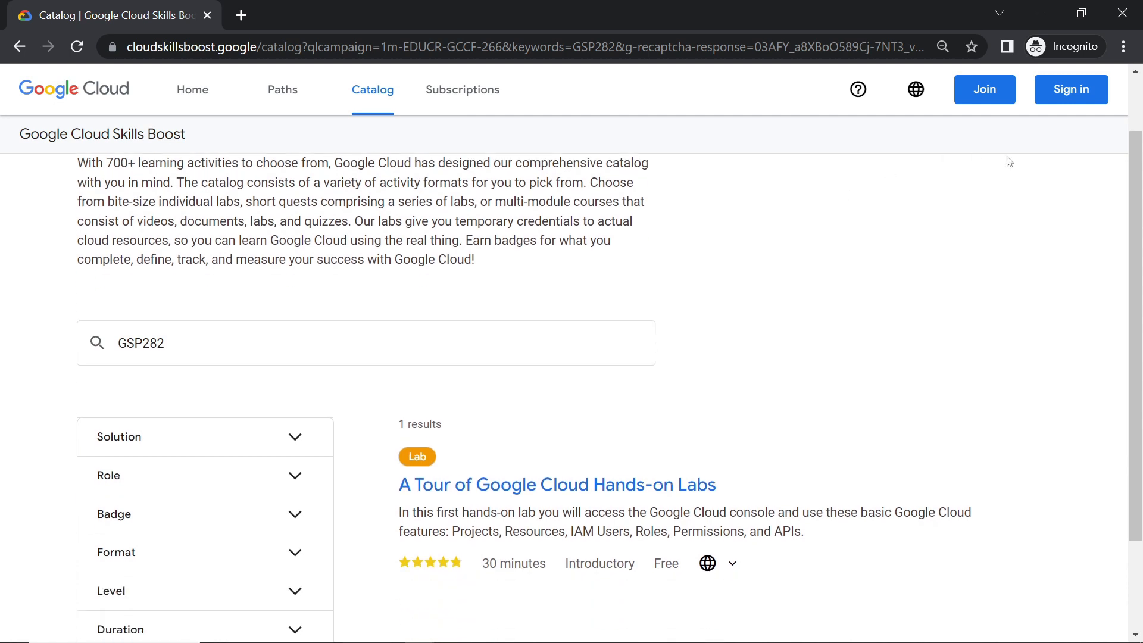
click(983, 89)
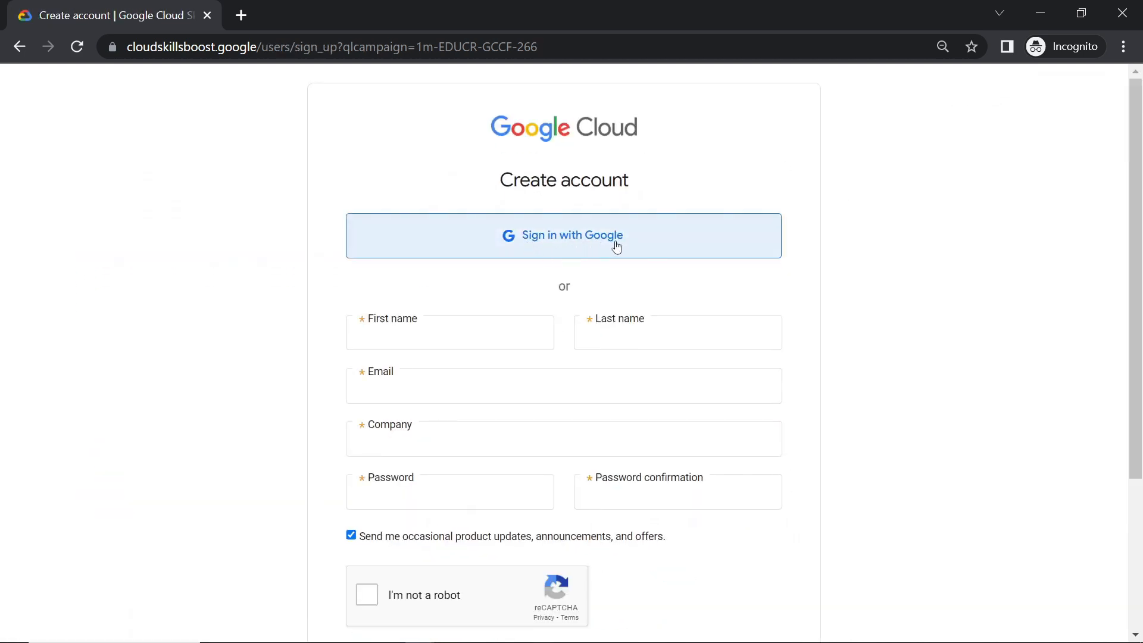
click(563, 235)
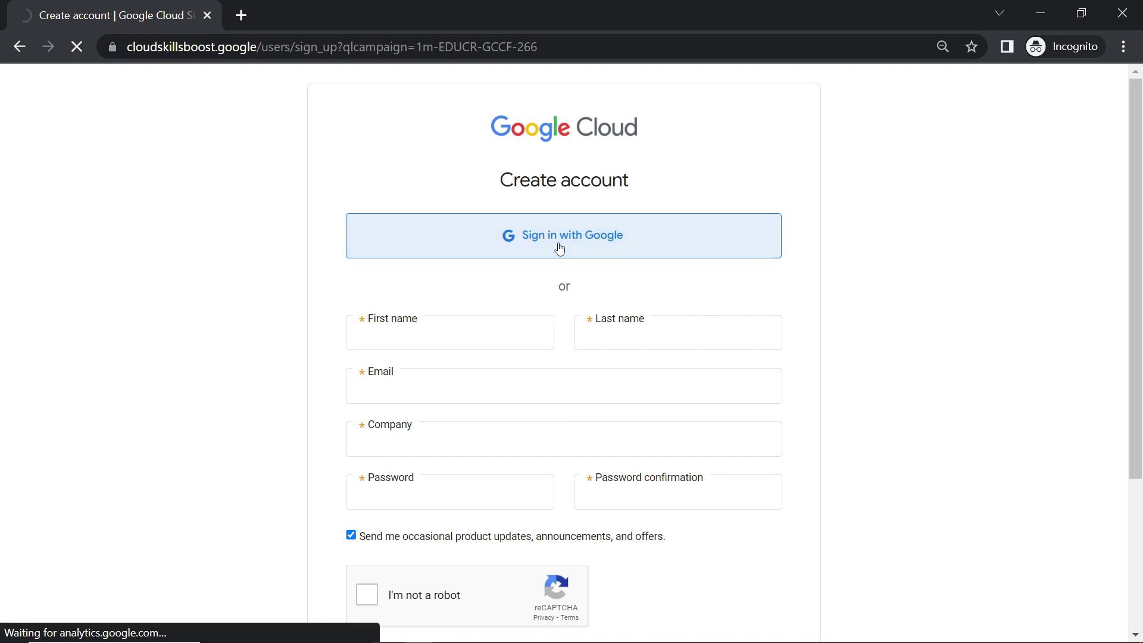
click(563, 234)
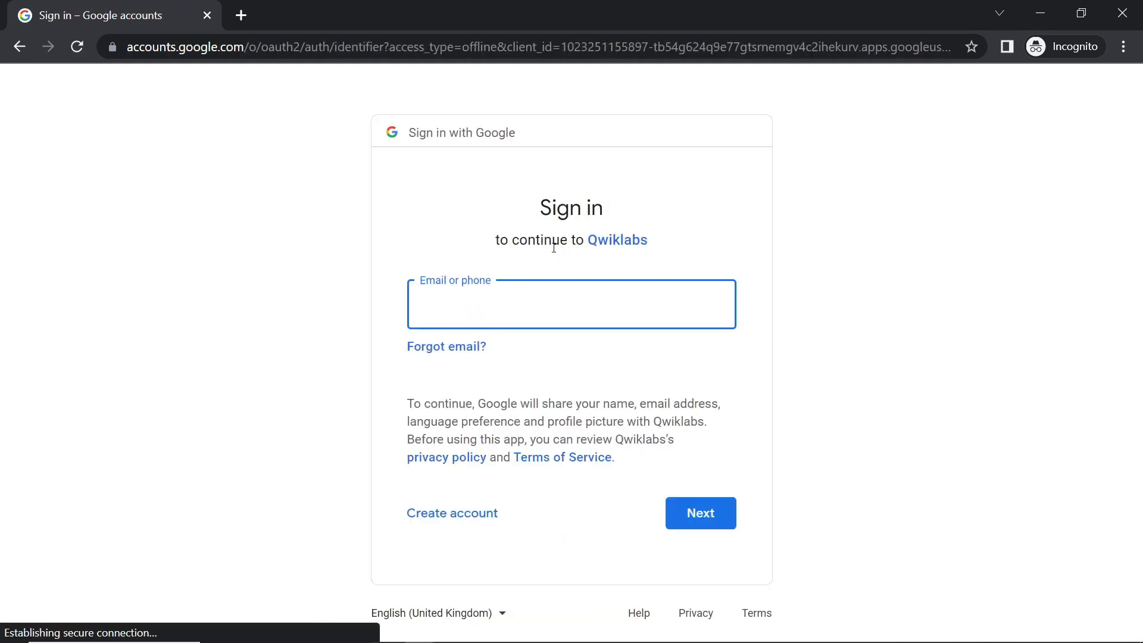
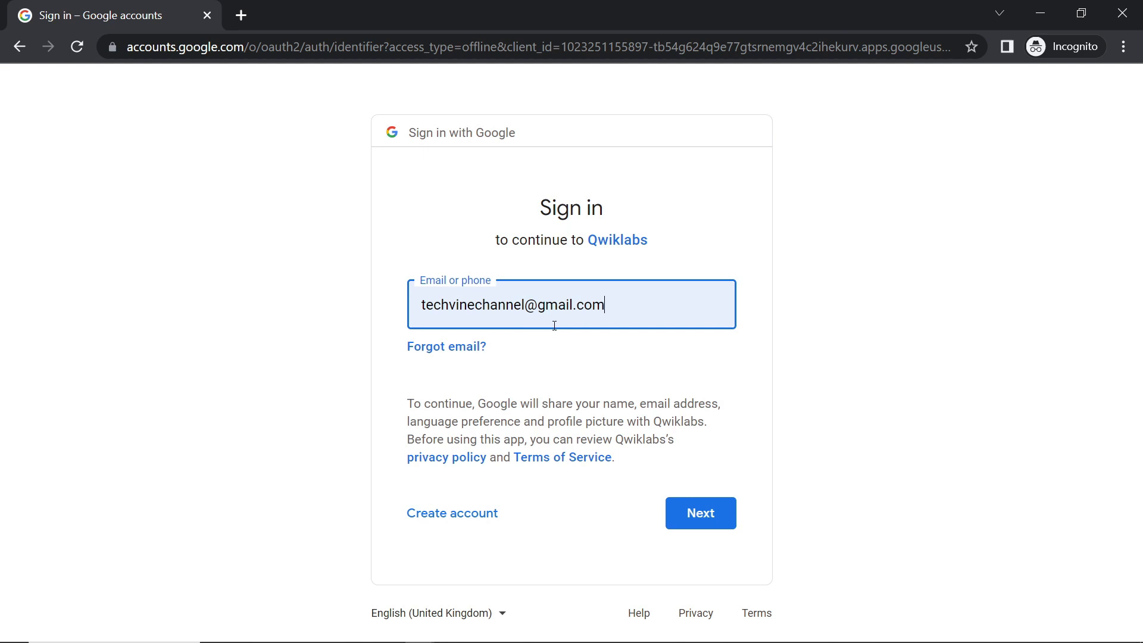
mouse_move(588, 325)
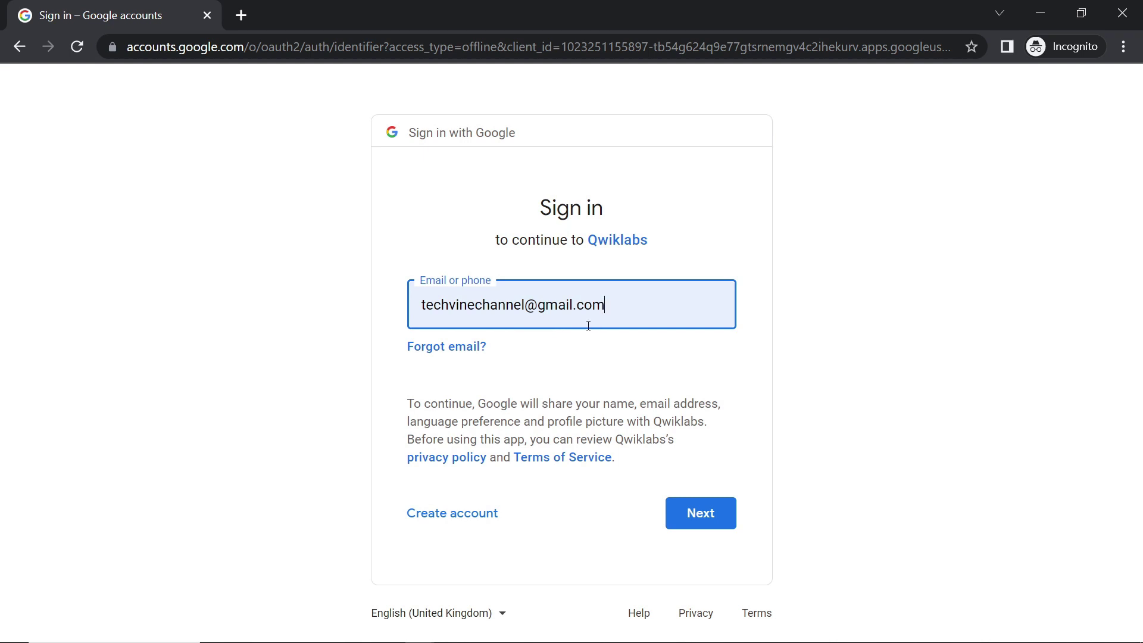
Enter the password and complete sign-in, returning to the GSP282 catalog result
click(699, 512)
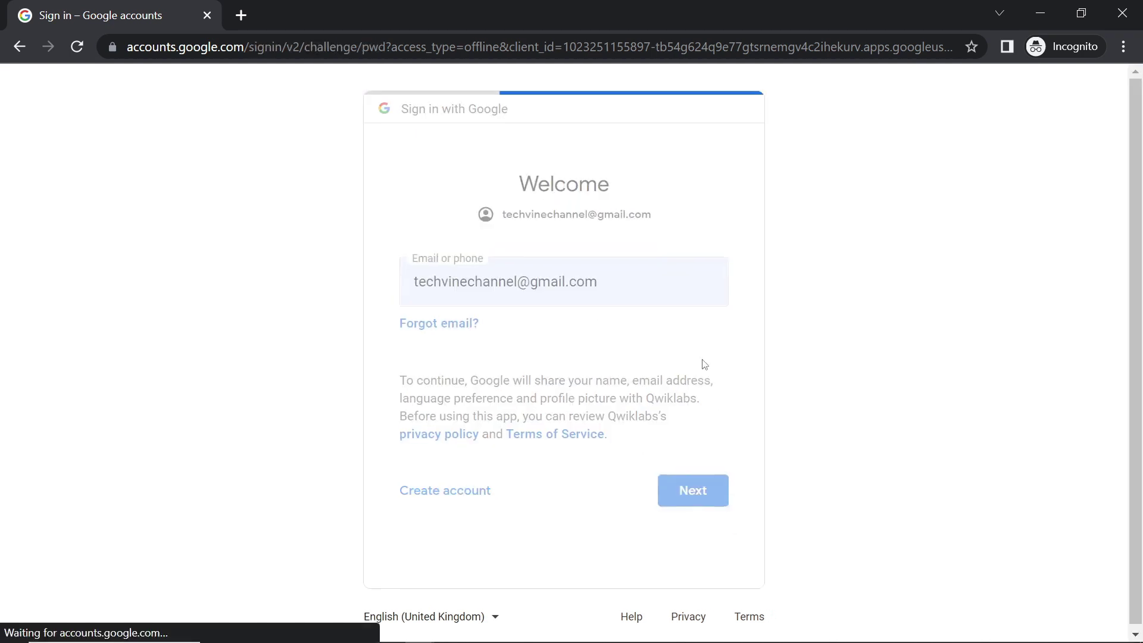
click(690, 489)
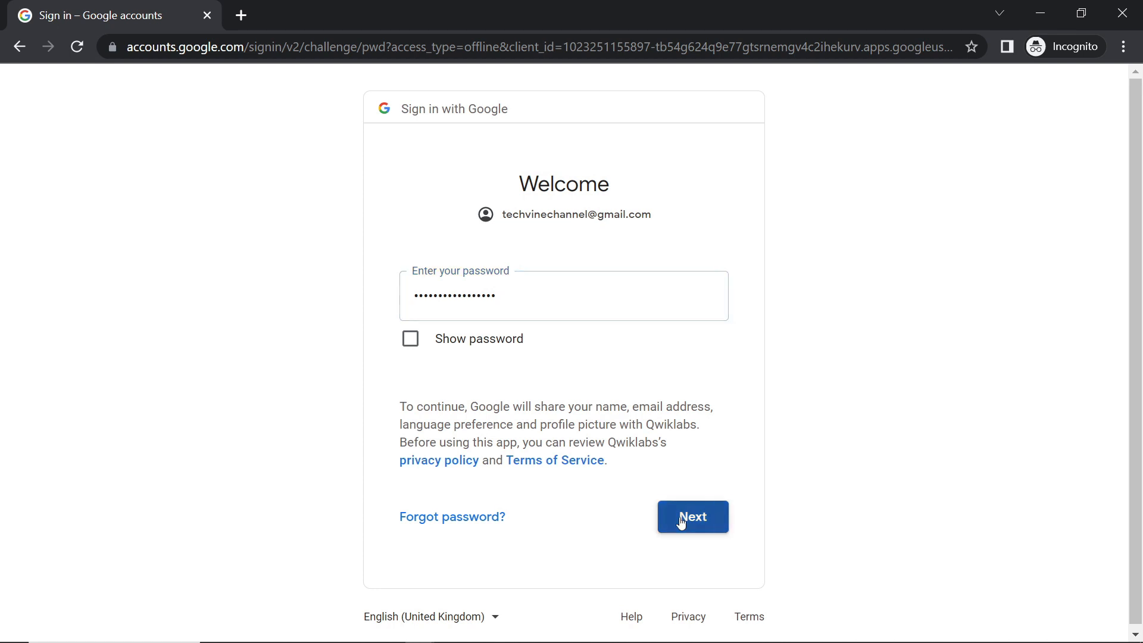
click(691, 517)
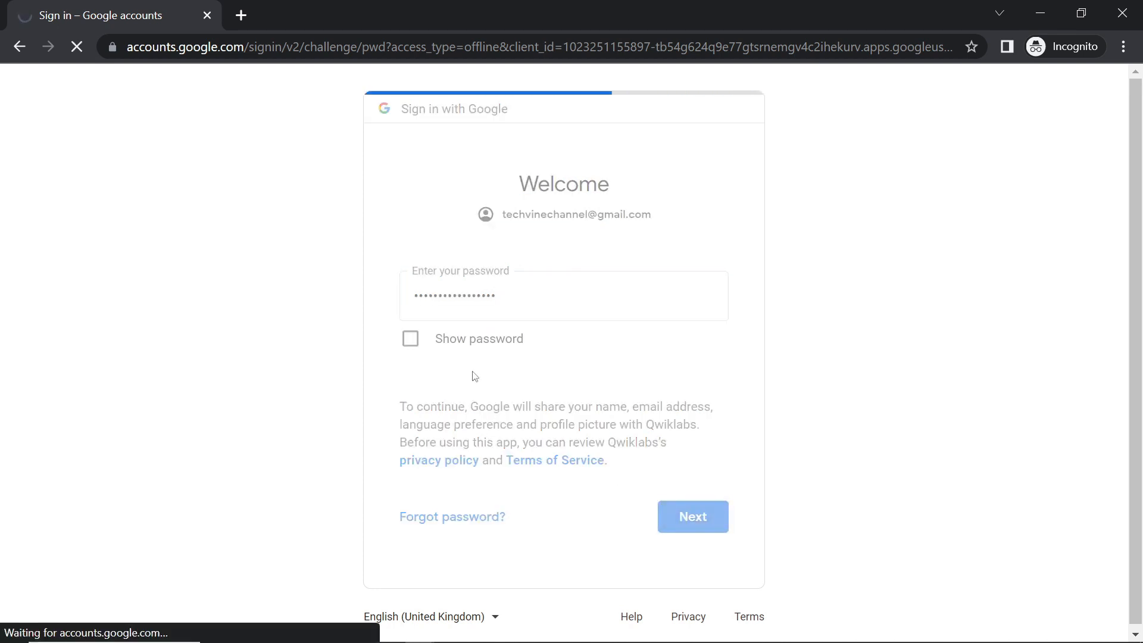
click(692, 517)
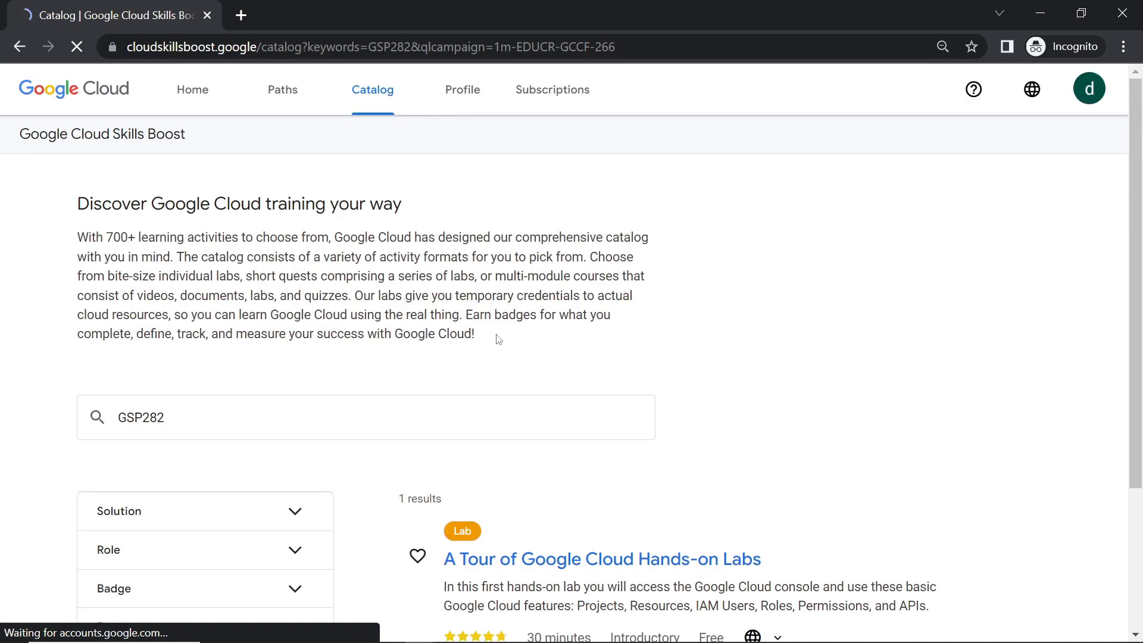
click(1090, 88)
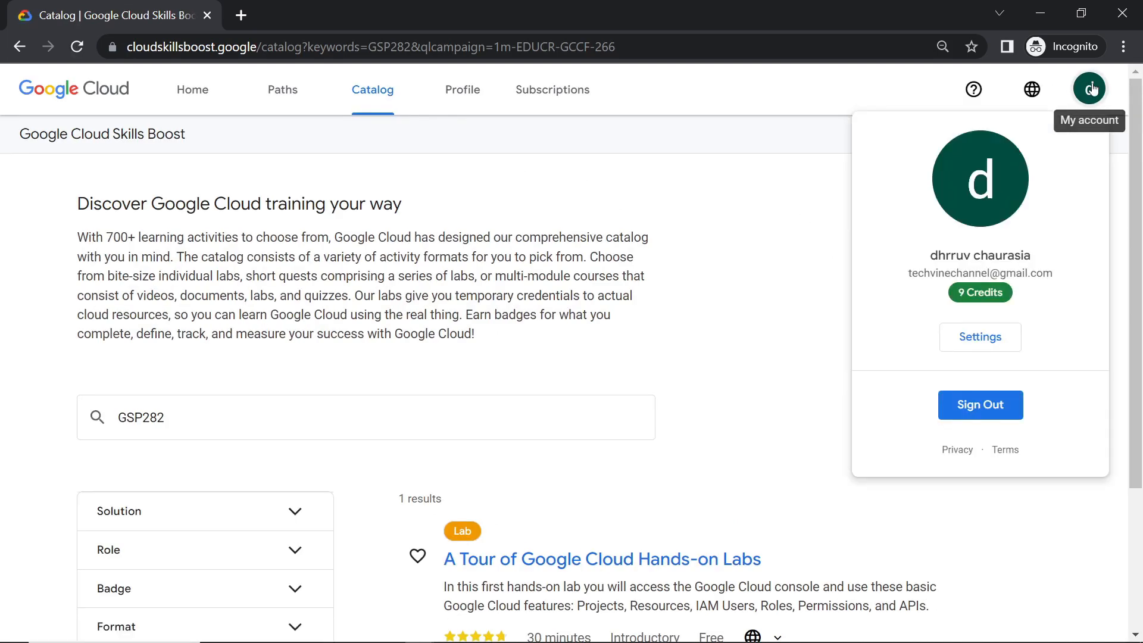
mouse_move(980, 293)
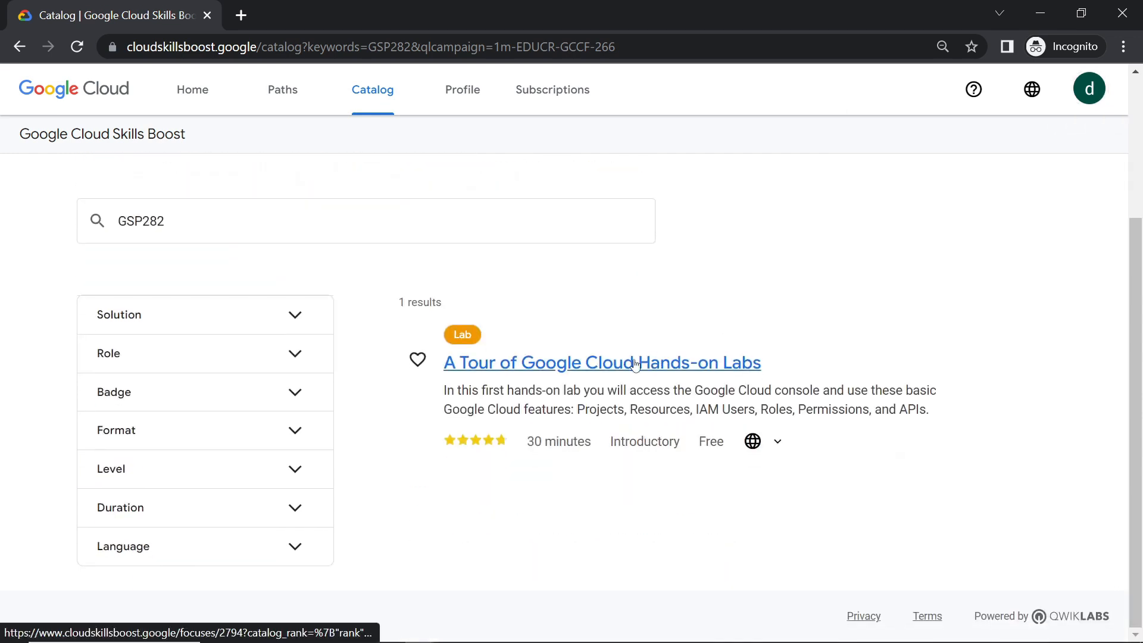
Open the lab 'A Tour of Google Cloud Hands-on Labs' and start it with Start Lab
click(602, 362)
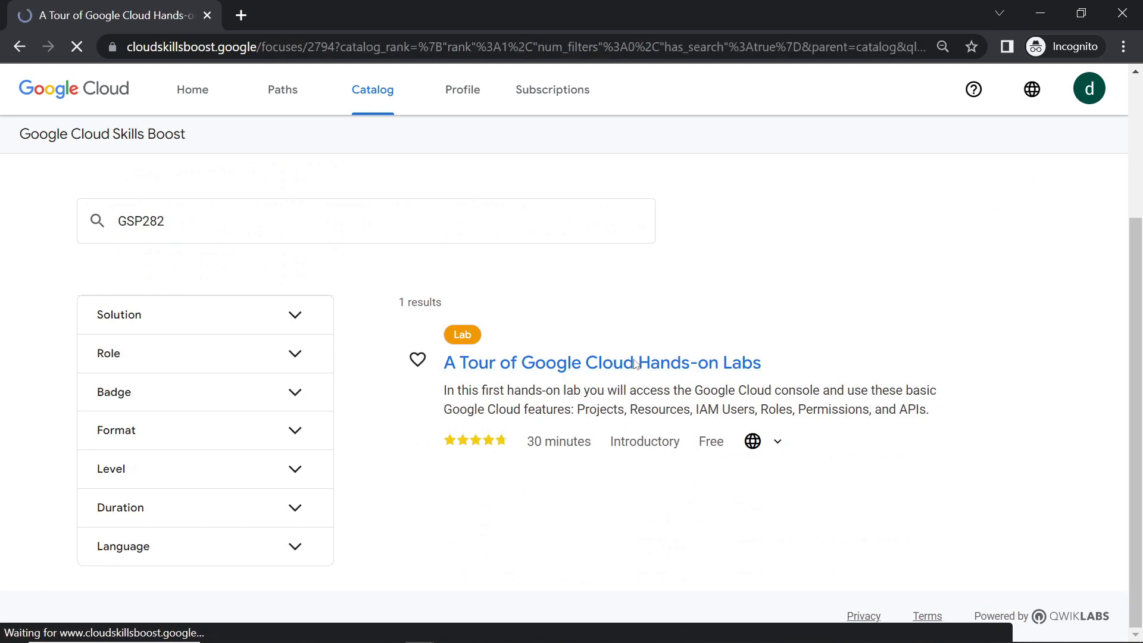
click(601, 362)
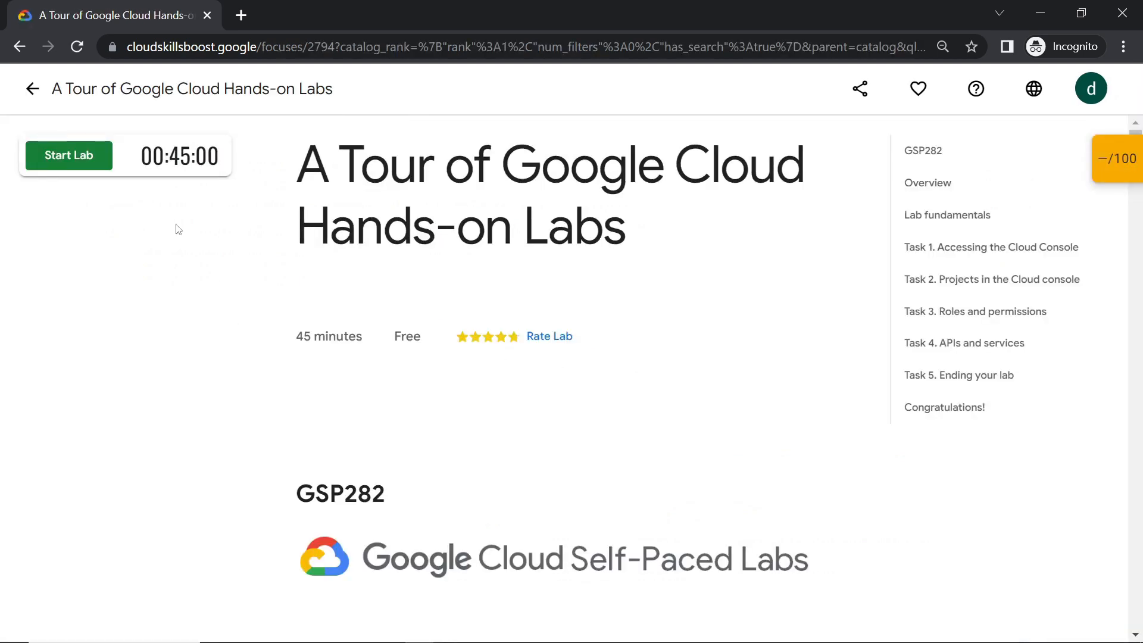
mouse_move(300, 184)
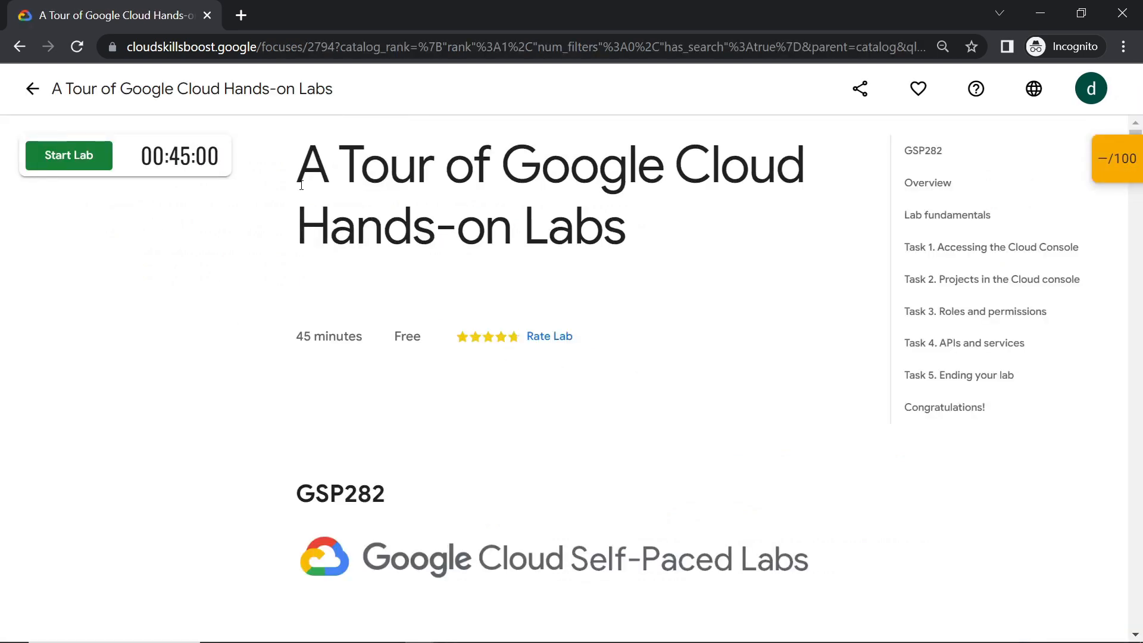
mouse_move(89, 148)
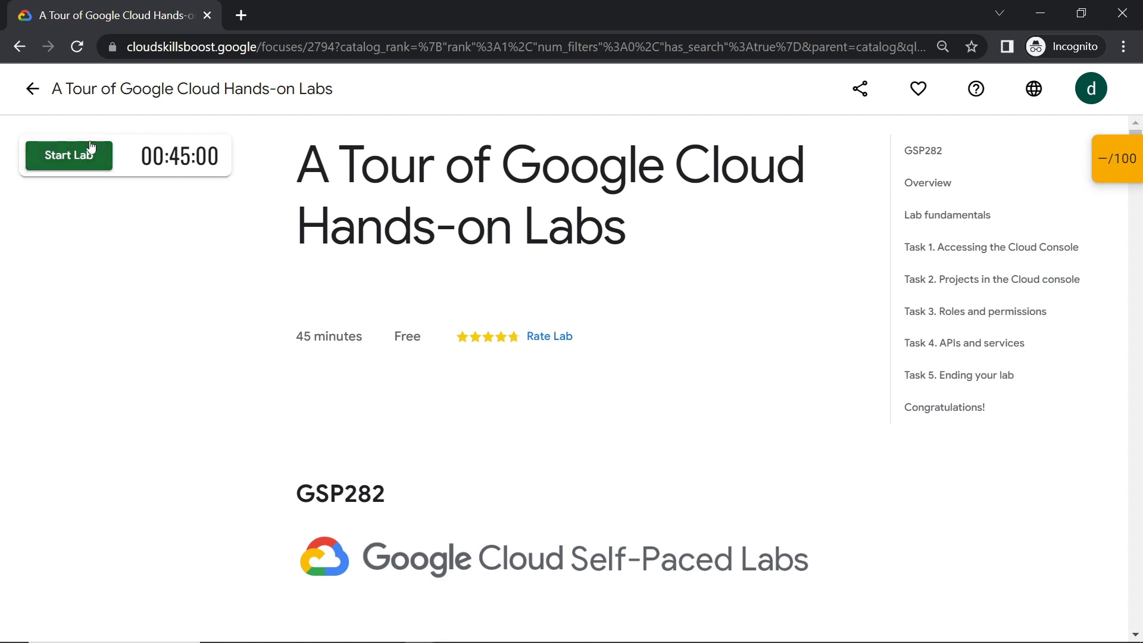
click(68, 155)
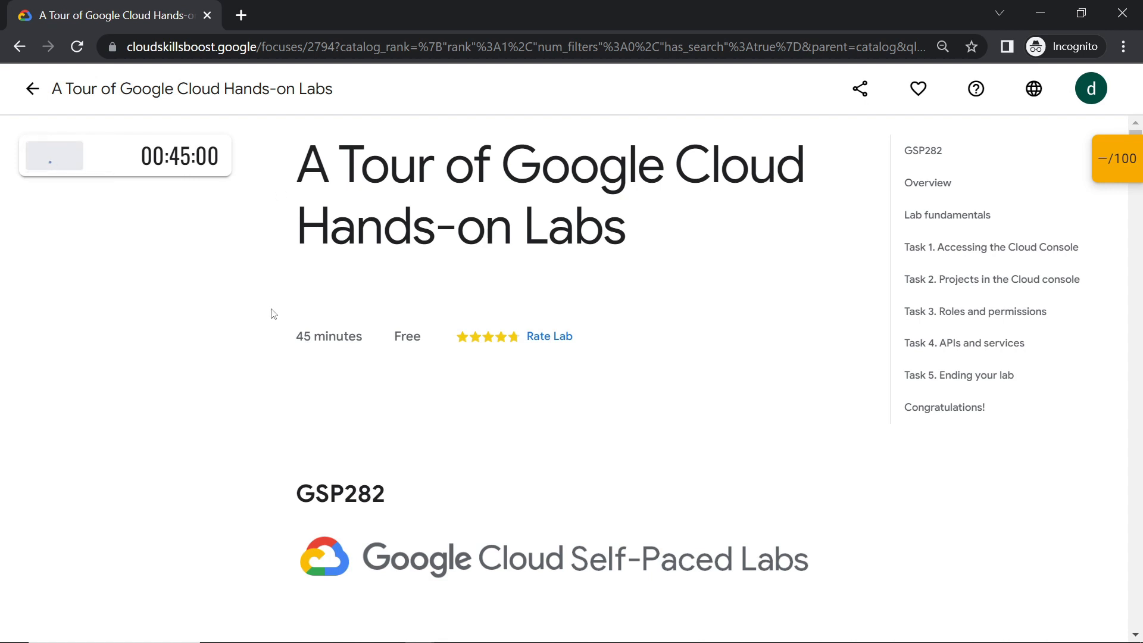
click(53, 155)
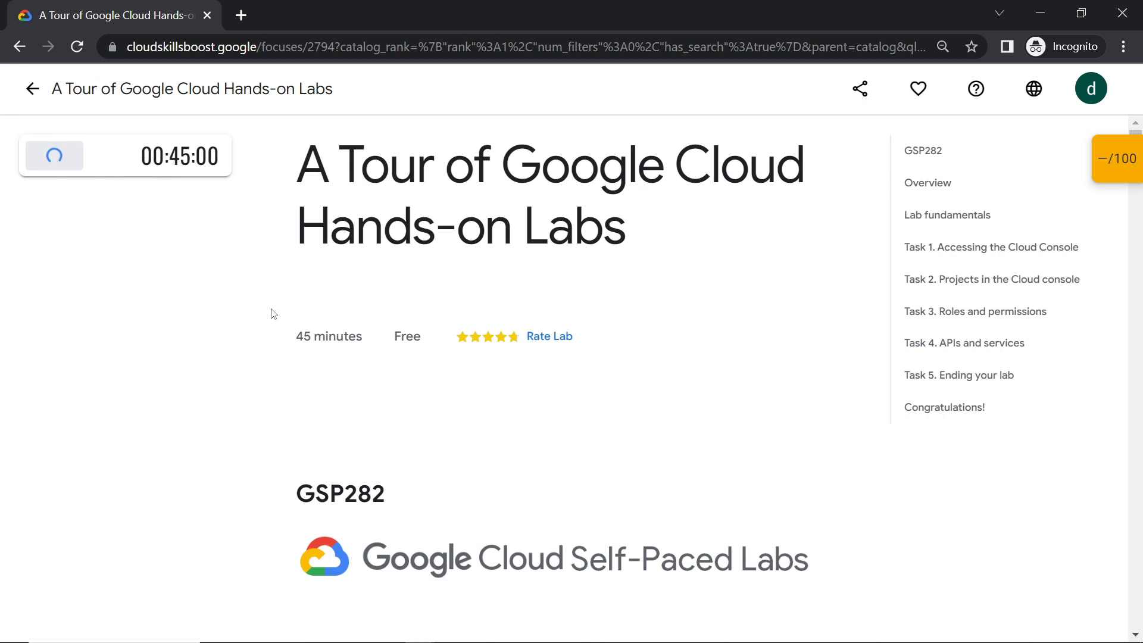
click(54, 155)
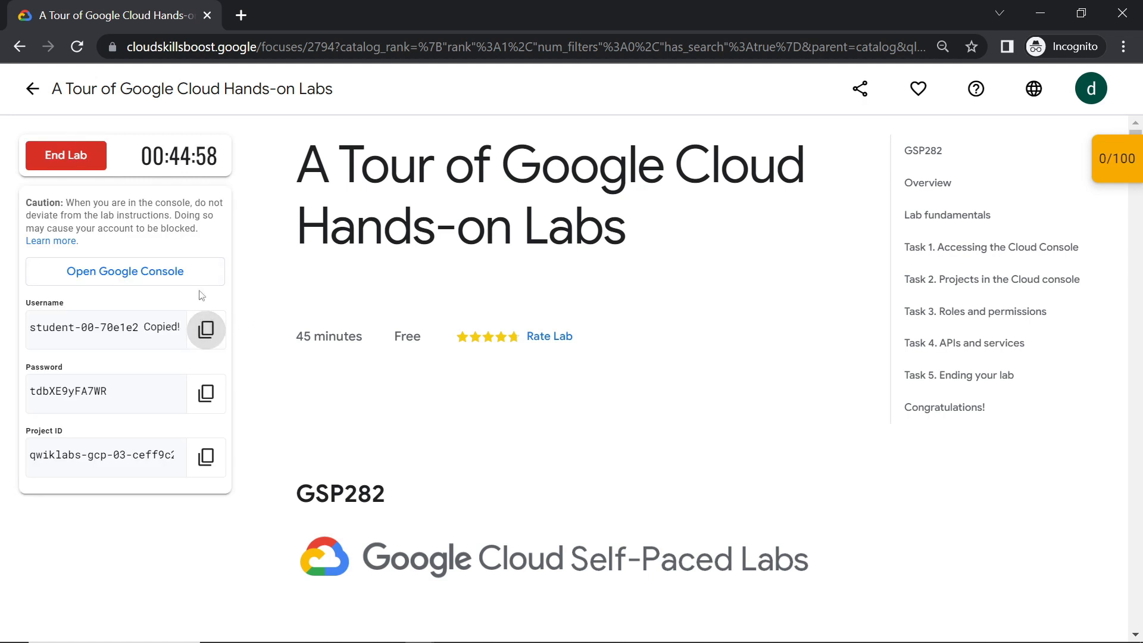
click(125, 271)
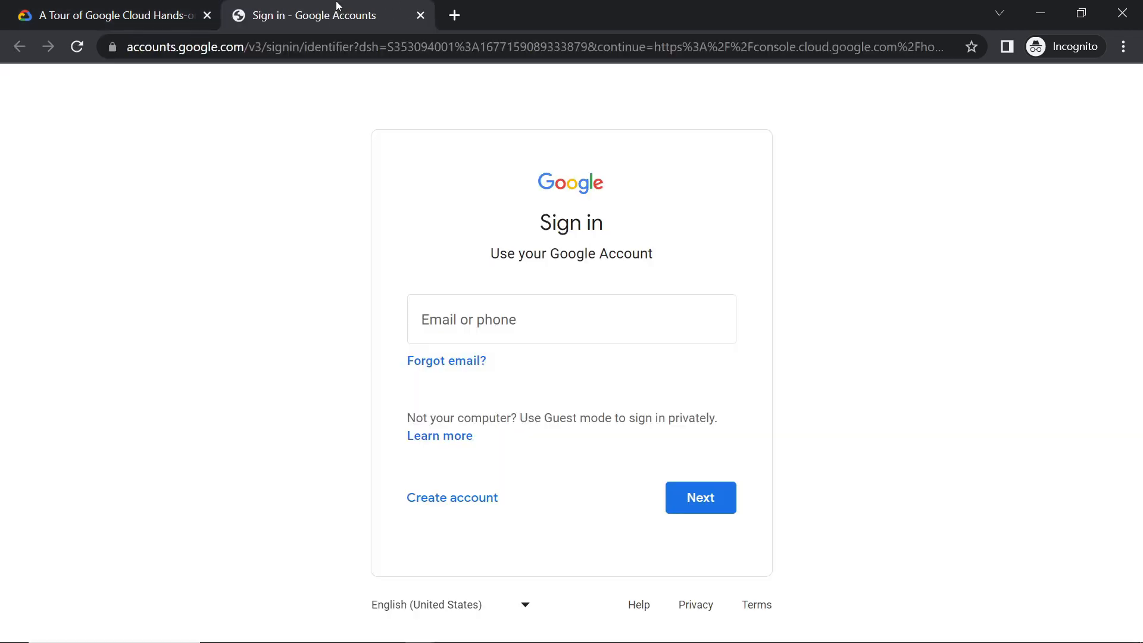
click(570, 319)
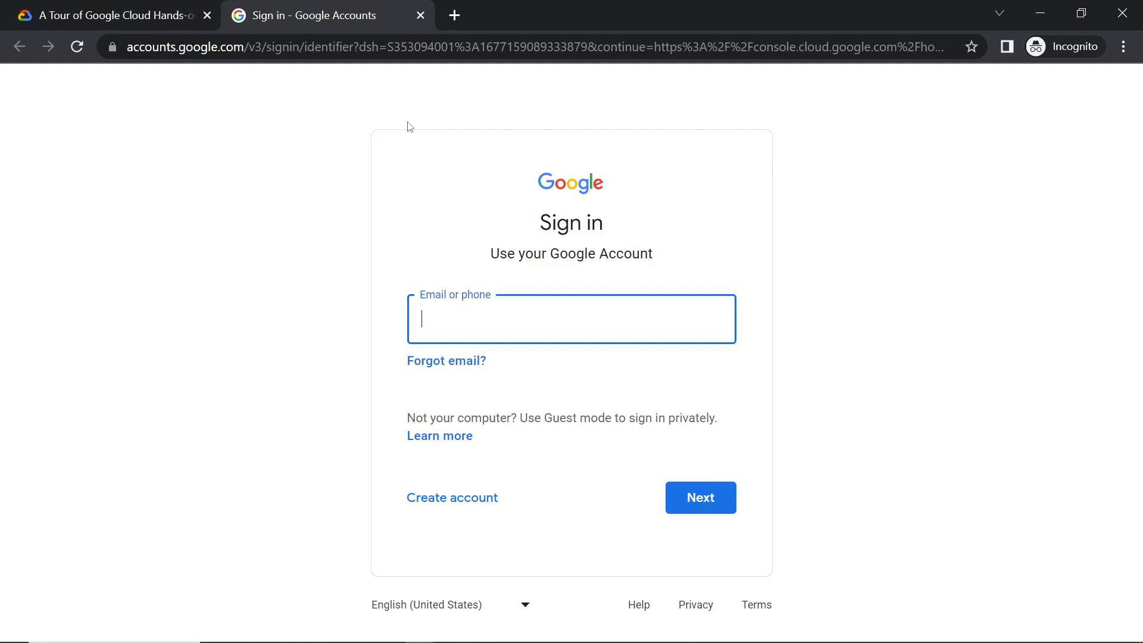
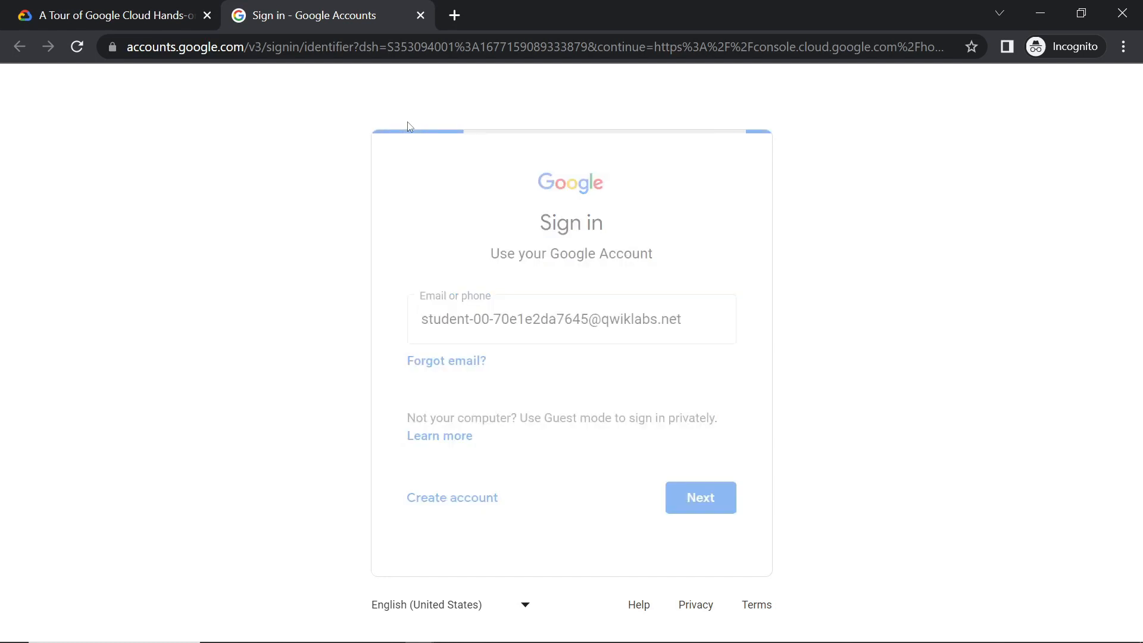
Submit the lab password and accept the new-account notice to reach the console dashboard
click(699, 497)
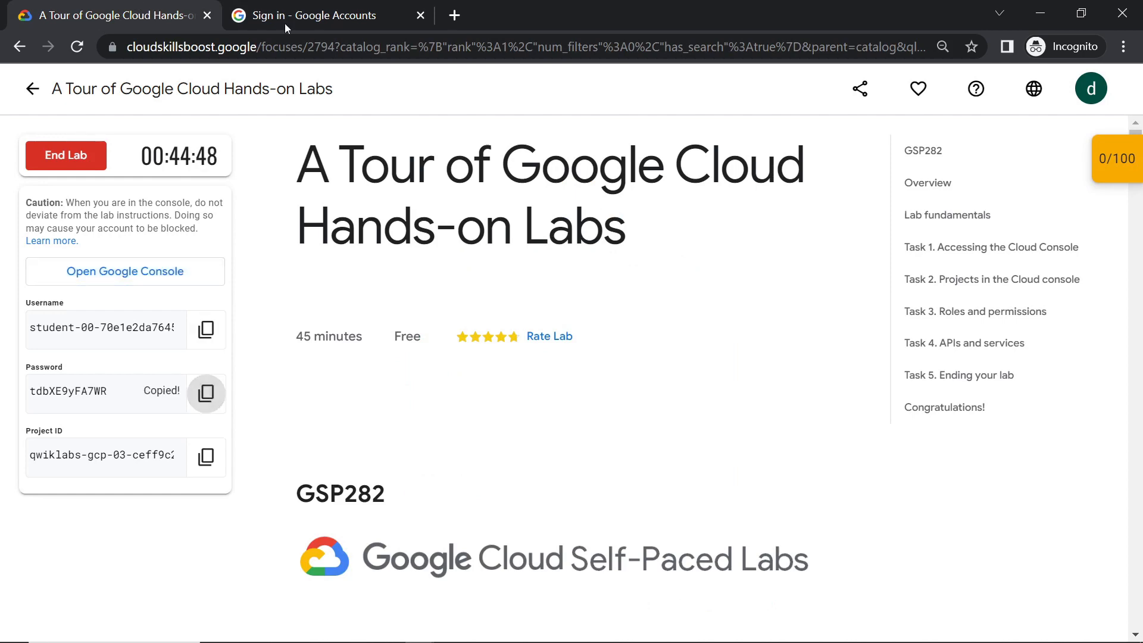
click(329, 14)
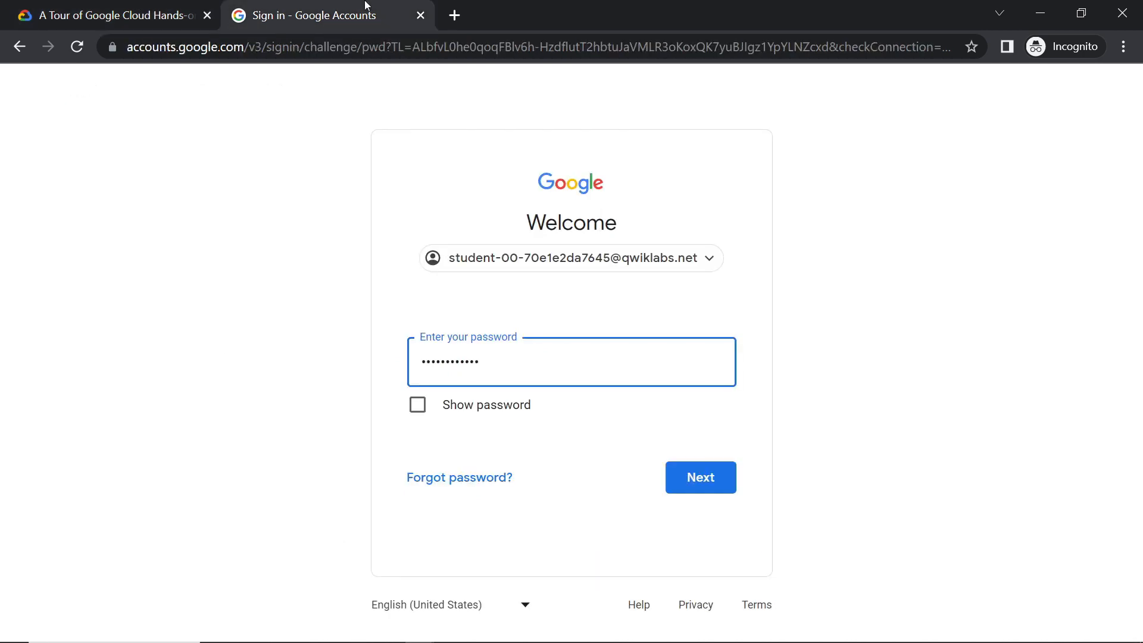
click(698, 477)
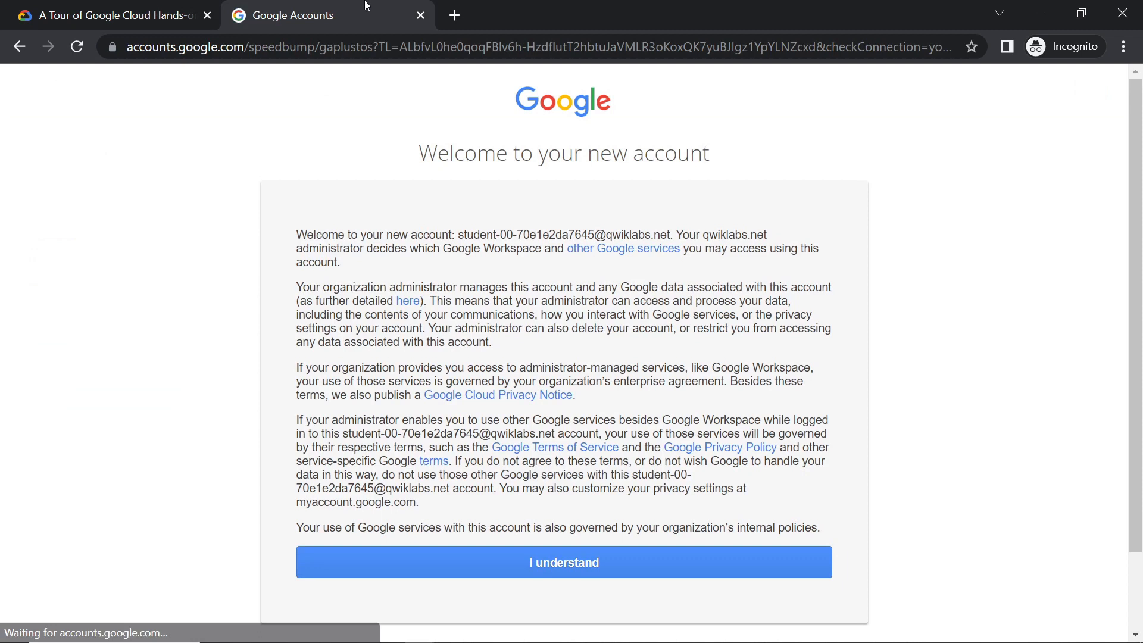
mouse_move(455, 503)
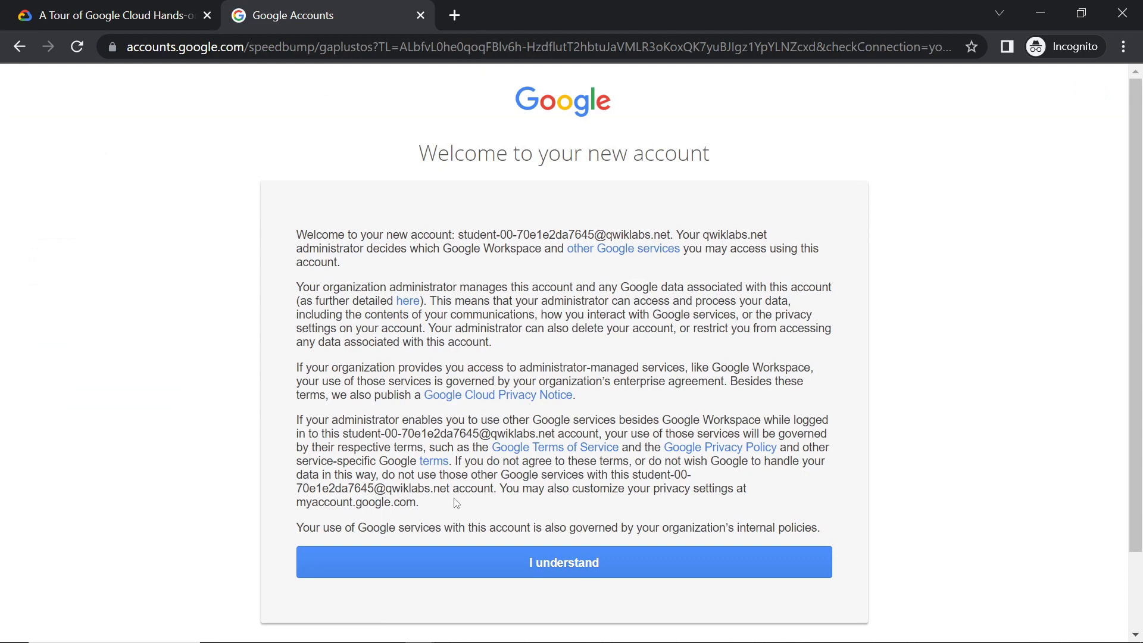
click(563, 562)
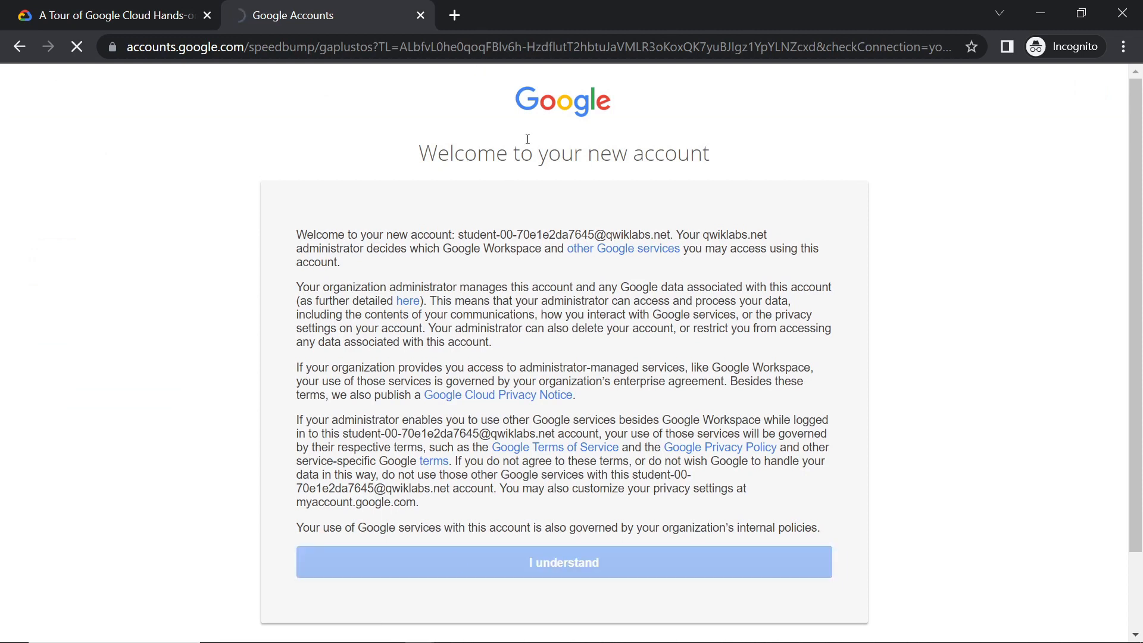
click(562, 562)
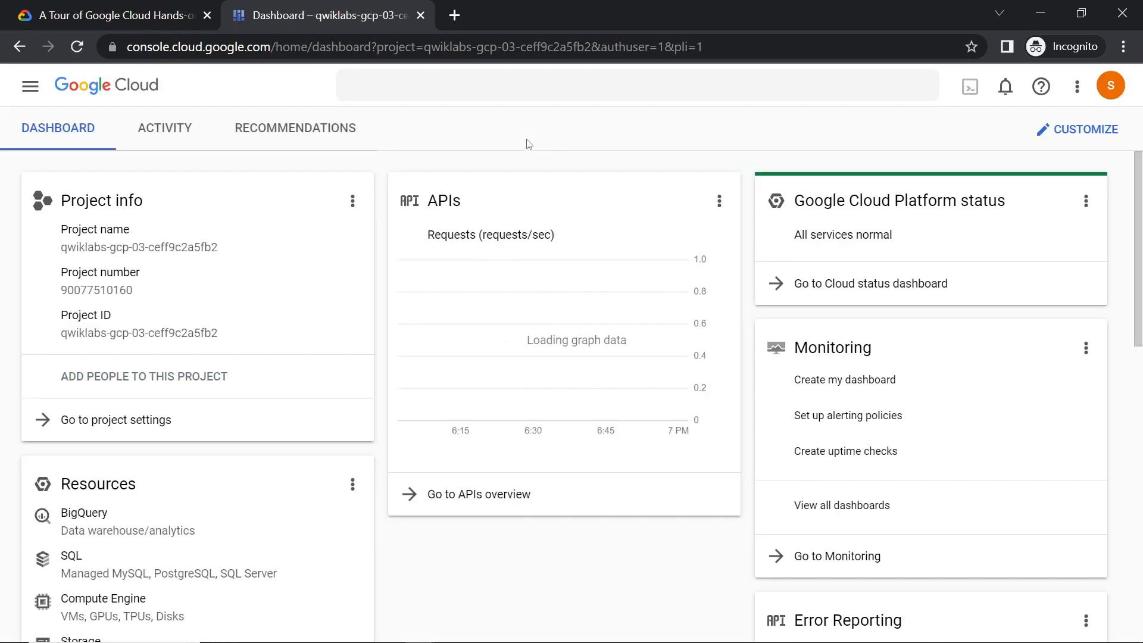
Agree to the Cloud Platform terms and open the APIs & Services library
click(30, 85)
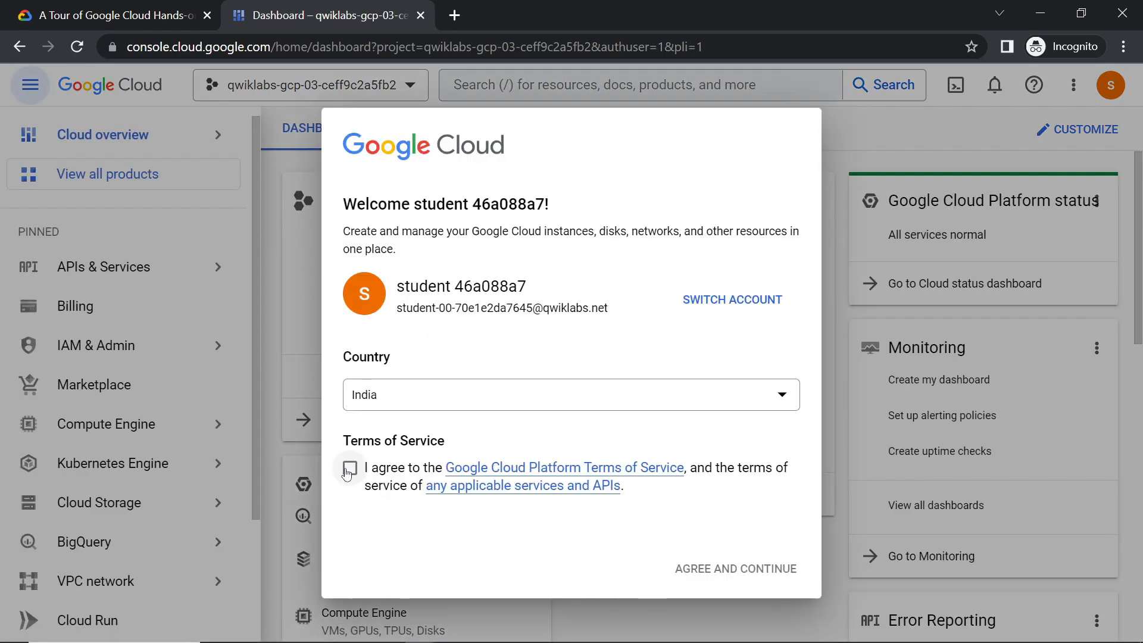
click(350, 468)
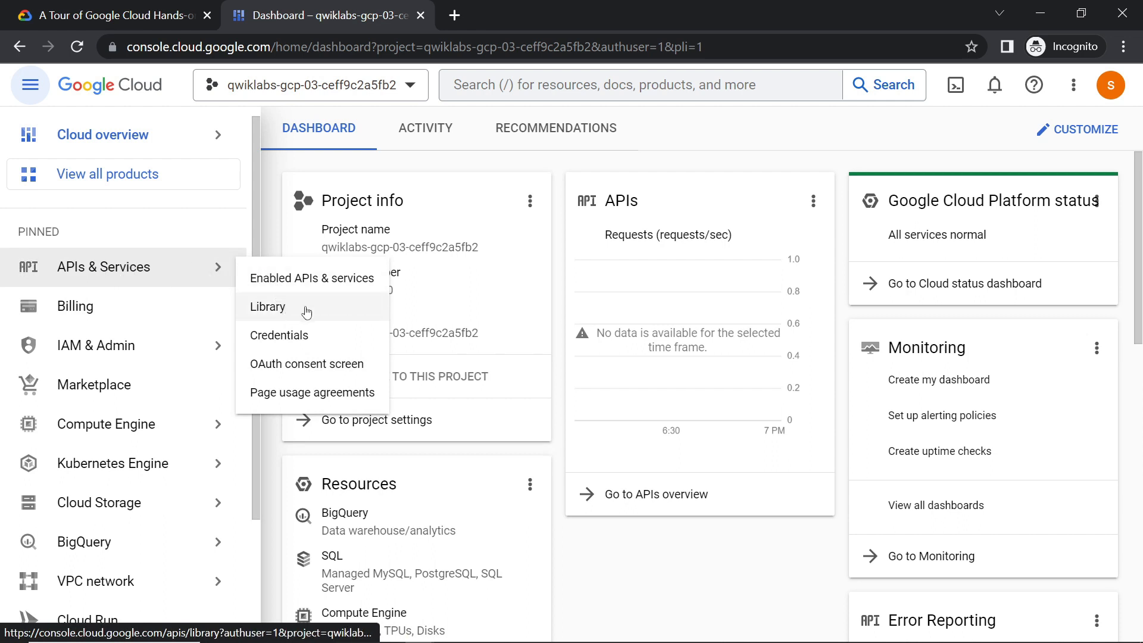
click(268, 306)
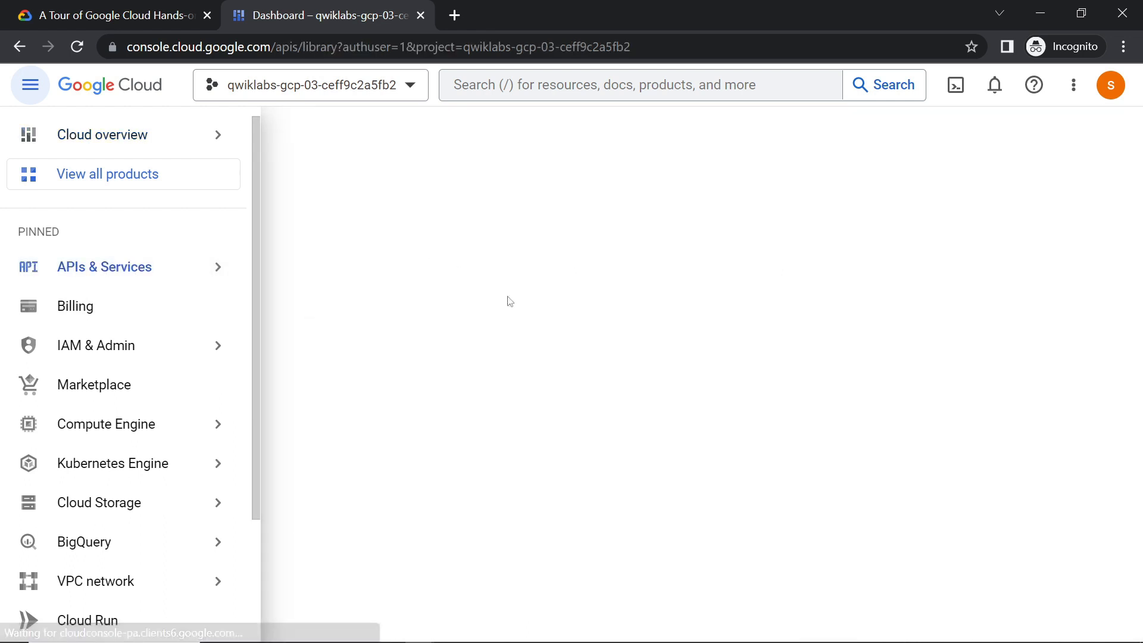
Search the library for Dialogflow and enable the Dialogflow API
click(104, 266)
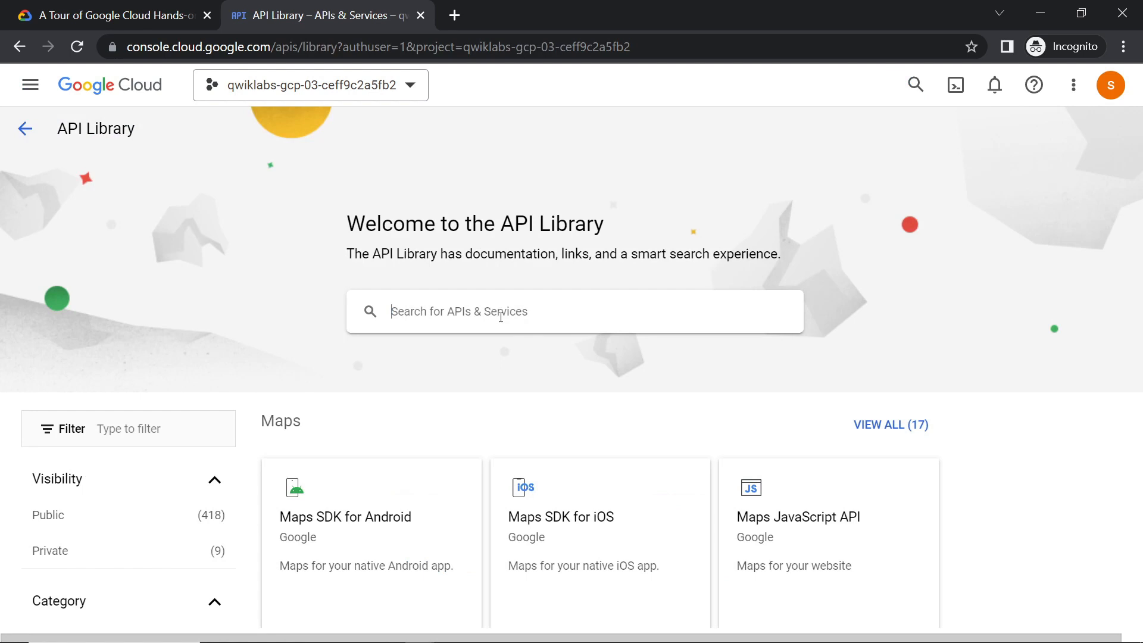
text(di)
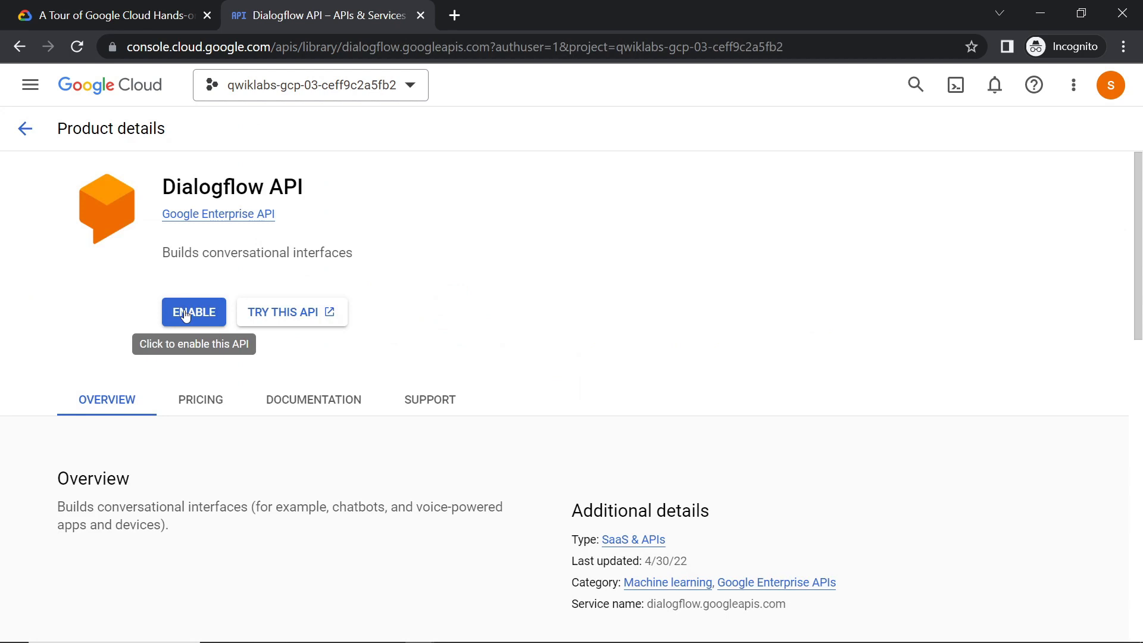
click(194, 312)
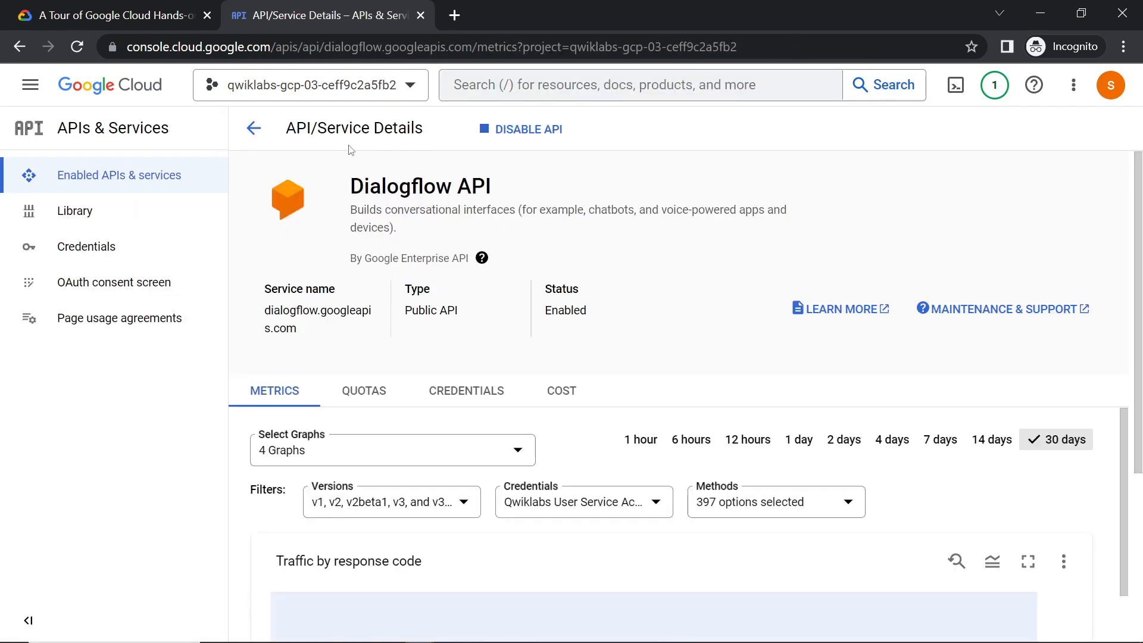
Run Check my progress on Task 4 so the Dialogflow checkpoint scores 100/100
click(109, 15)
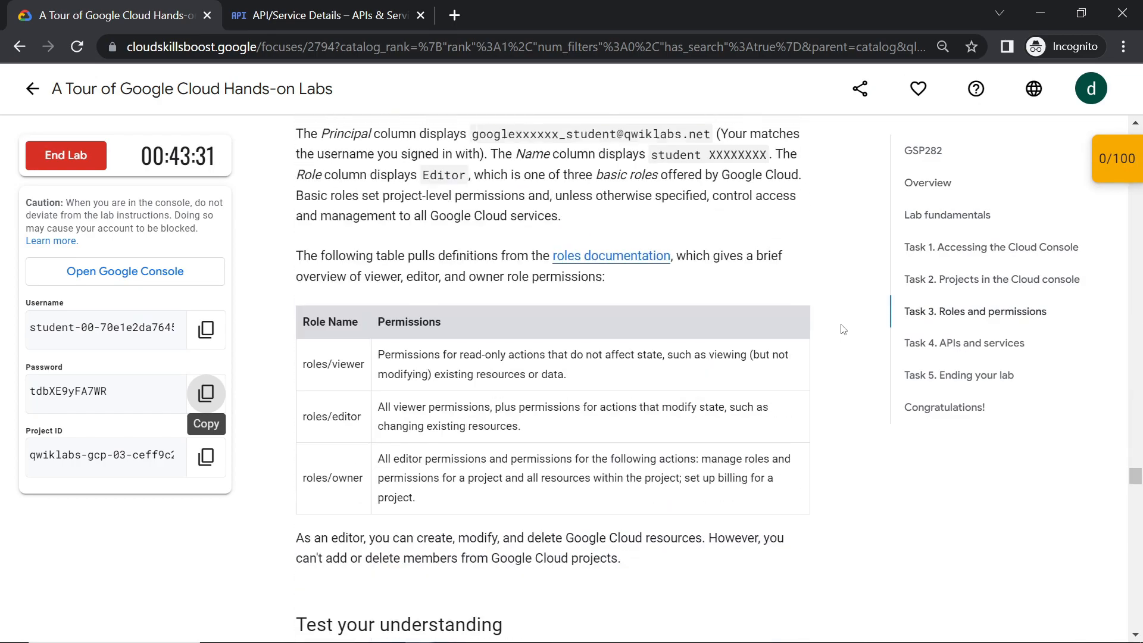
scroll(down, 3)
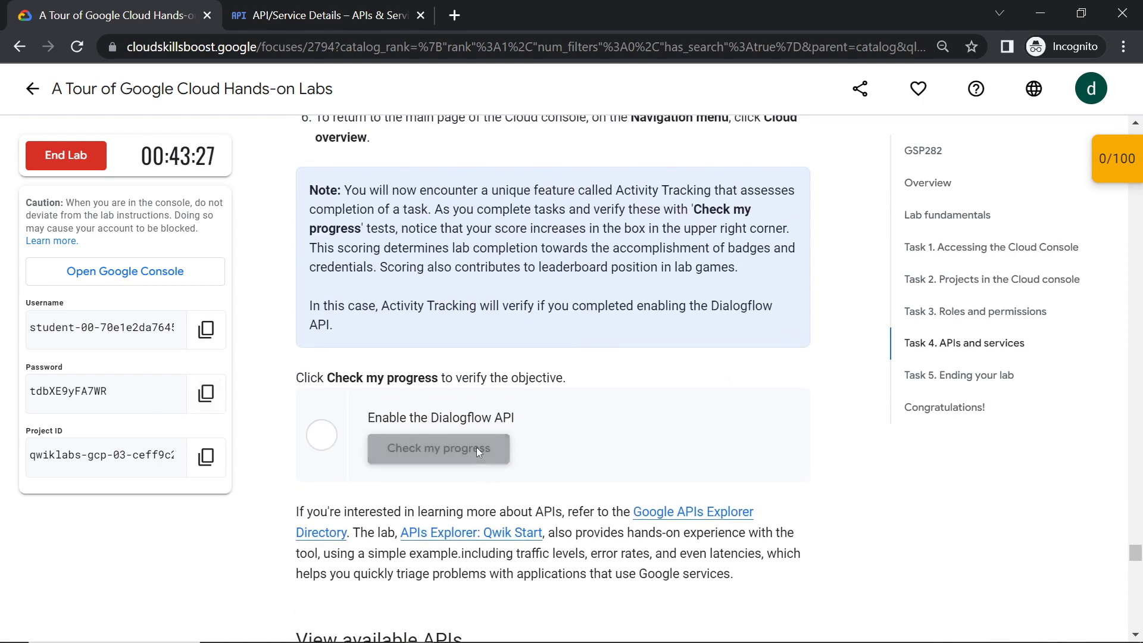
click(438, 448)
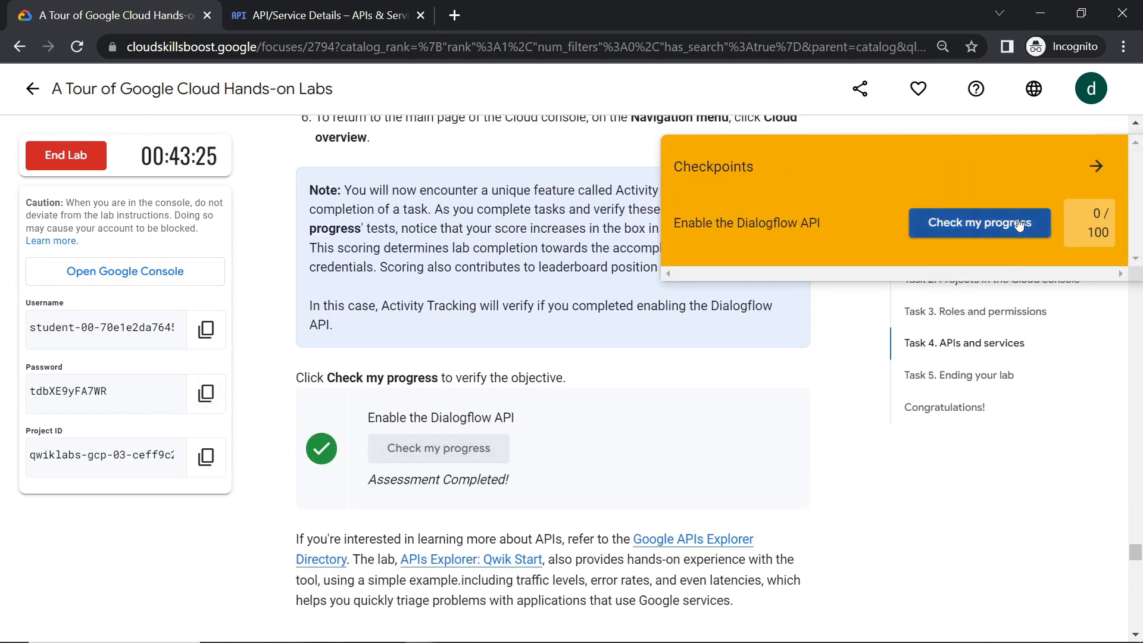
mouse_move(1096, 167)
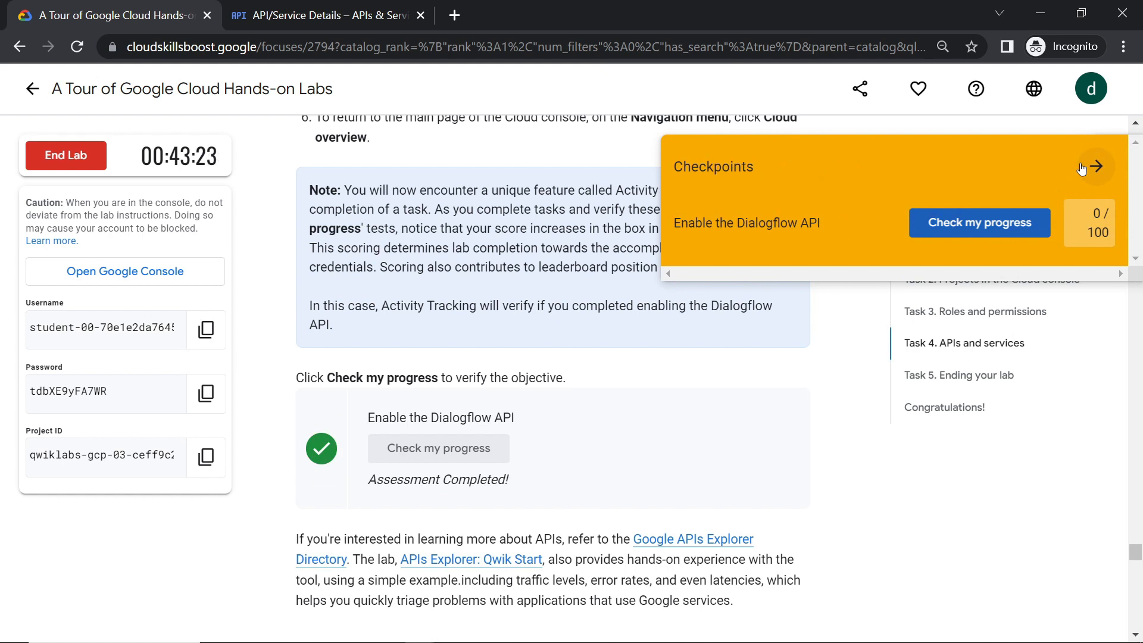
click(1096, 167)
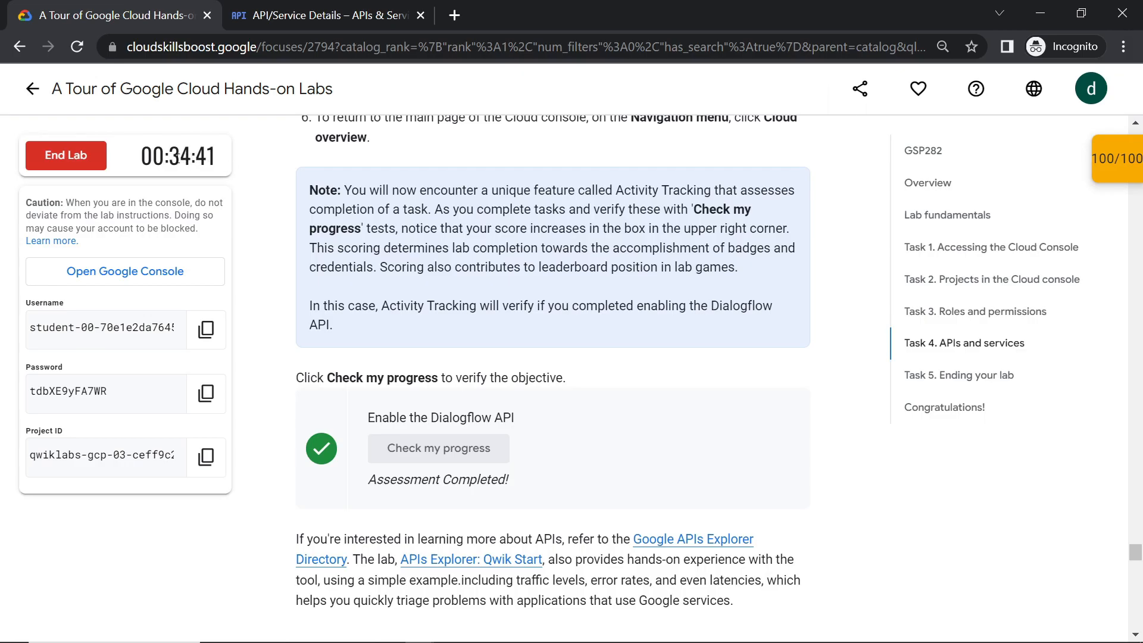
End the lab and skip the satisfaction rating dialog
click(66, 154)
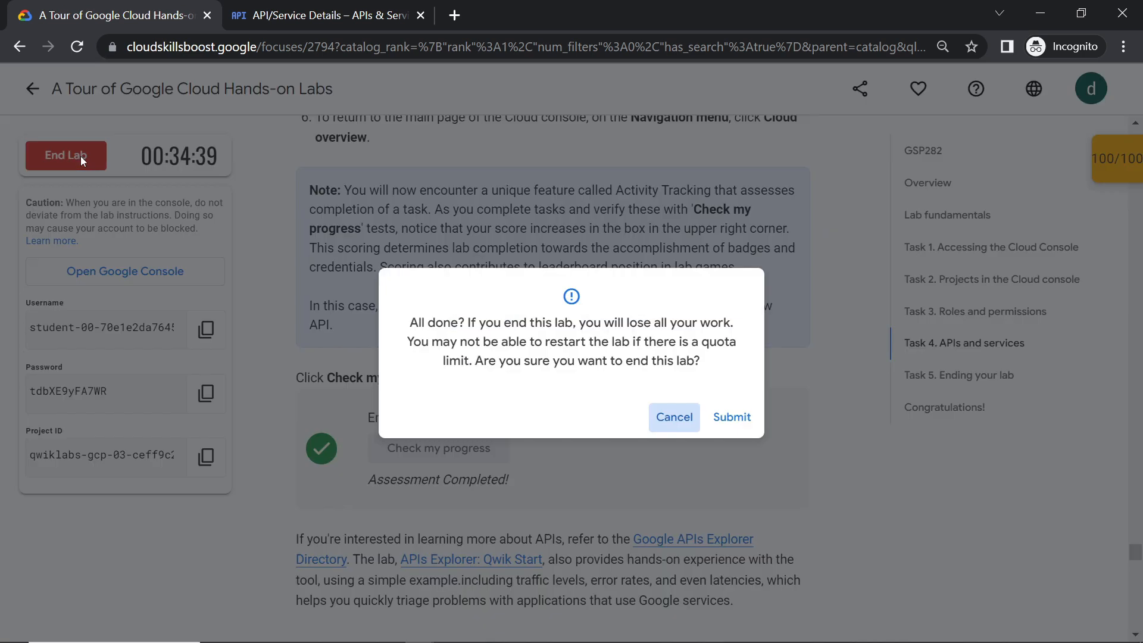
click(731, 416)
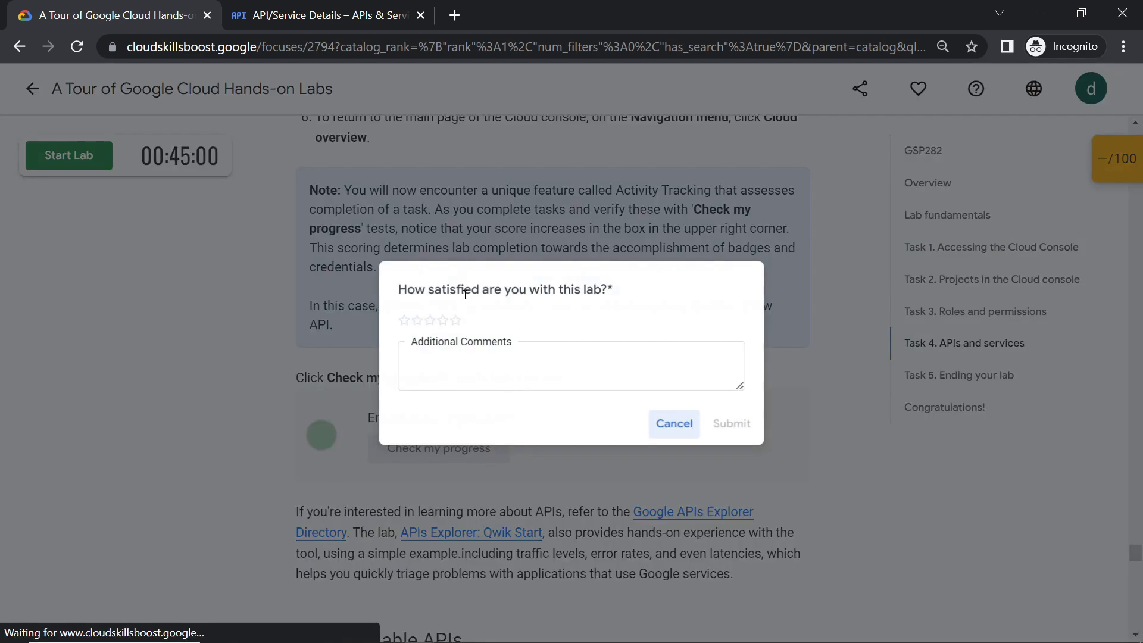
click(673, 423)
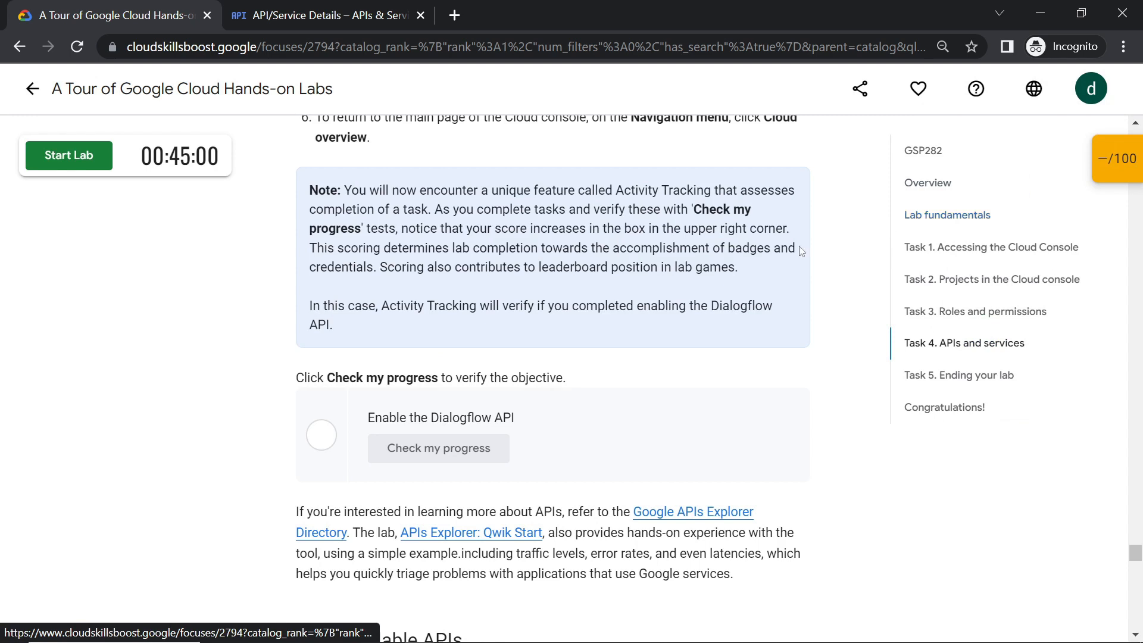
mouse_move(1091, 88)
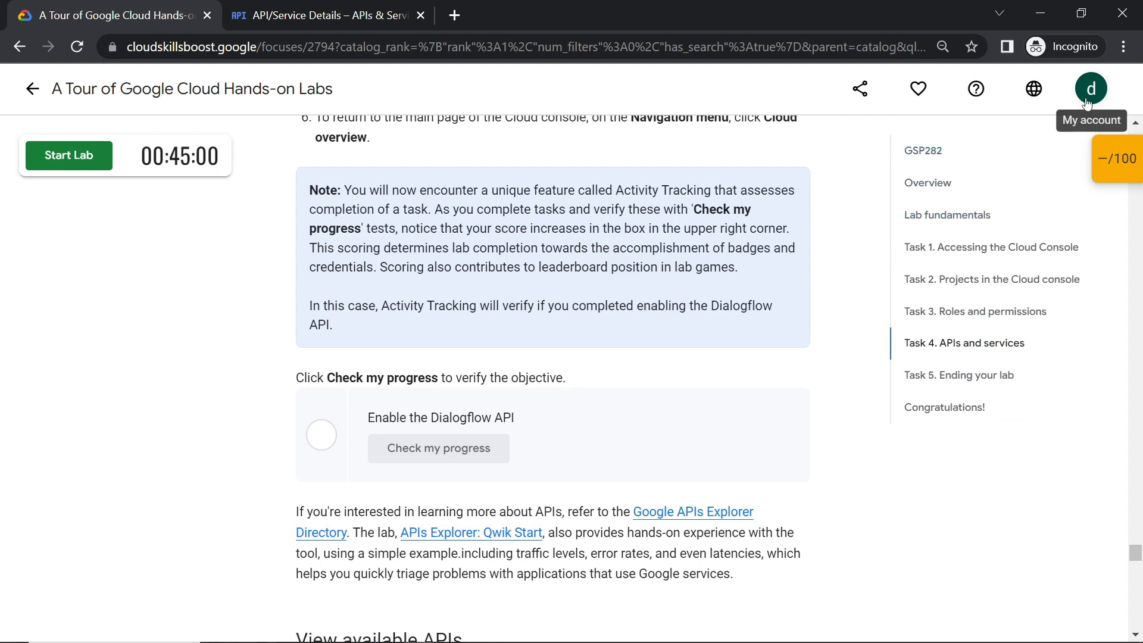
Sign out of the Skills Boost account from the avatar menu
click(1090, 88)
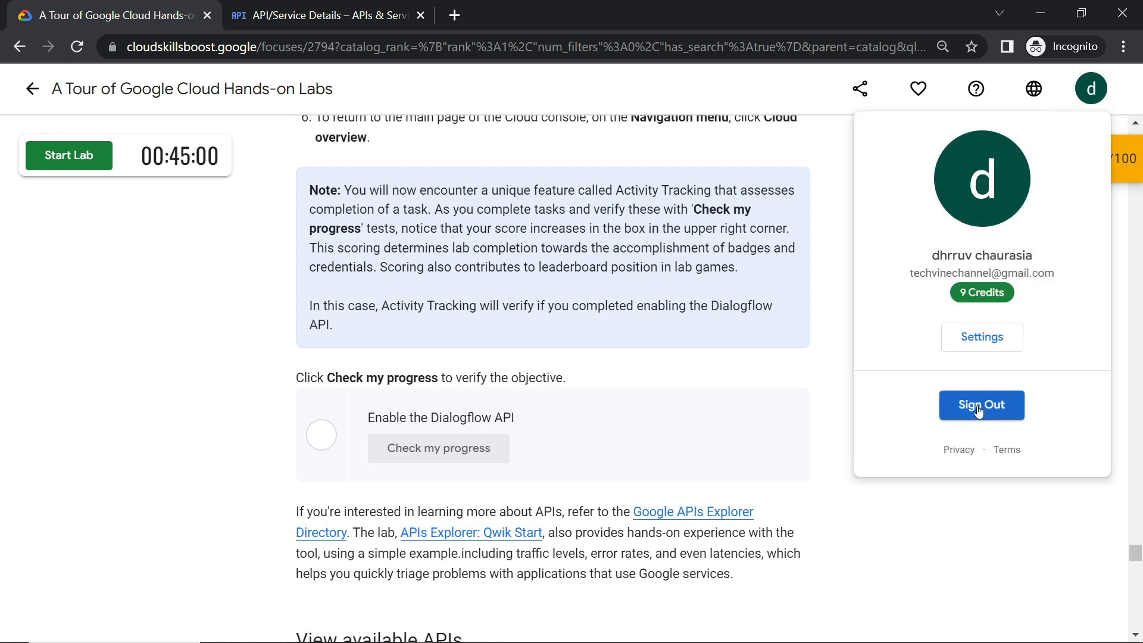
click(980, 404)
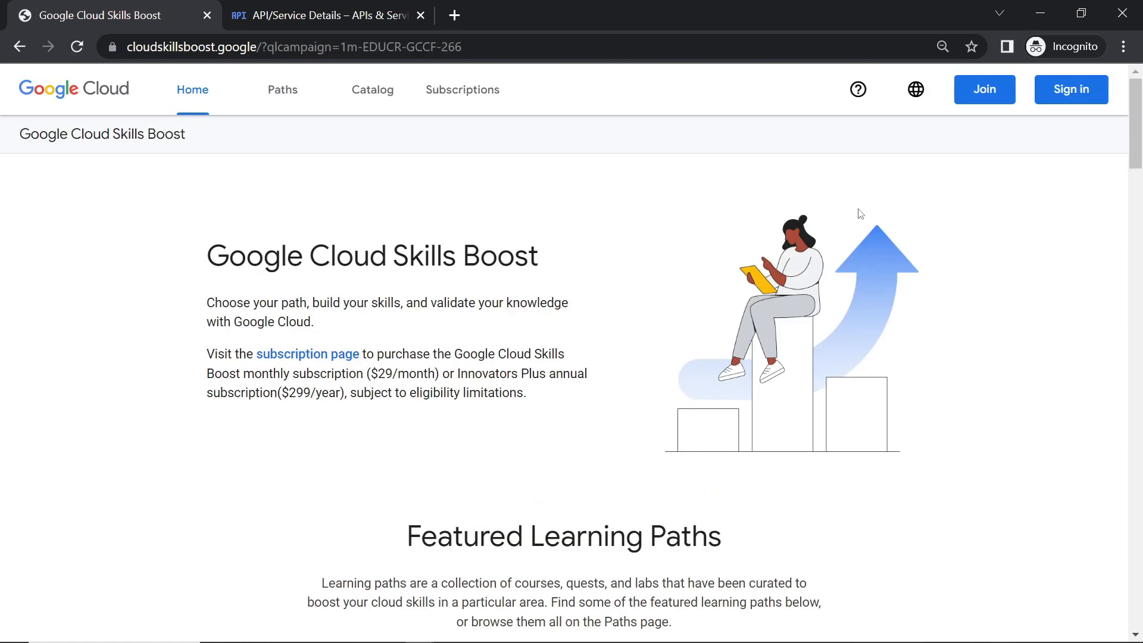
mouse_move(985, 89)
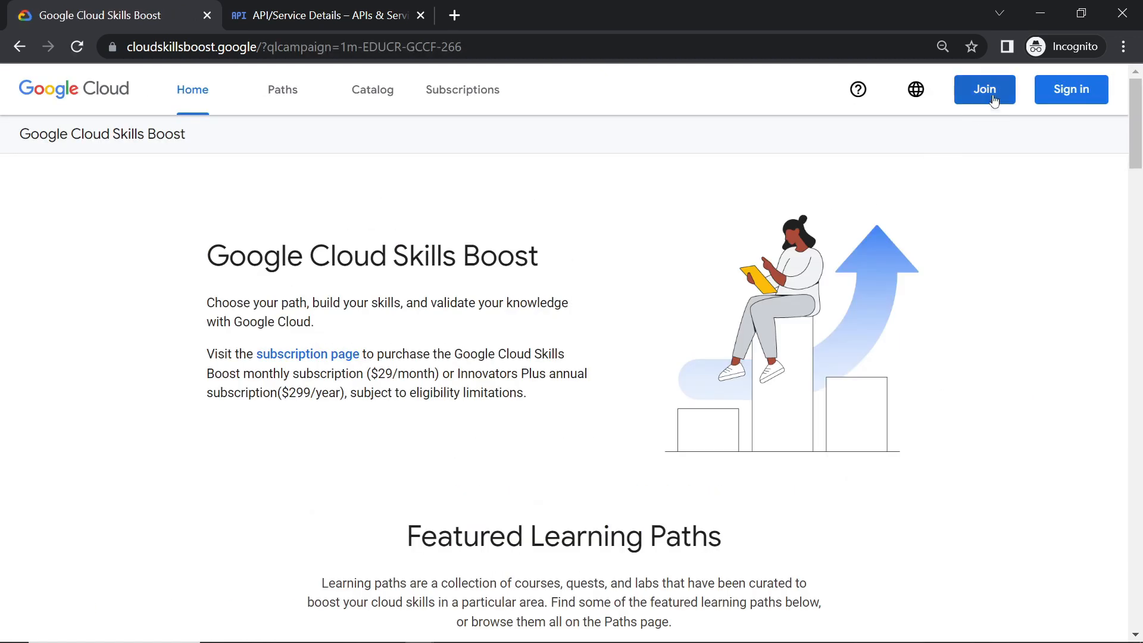
Sign in with the personal Google account and view the Monthly Subscription badge in account details
click(983, 89)
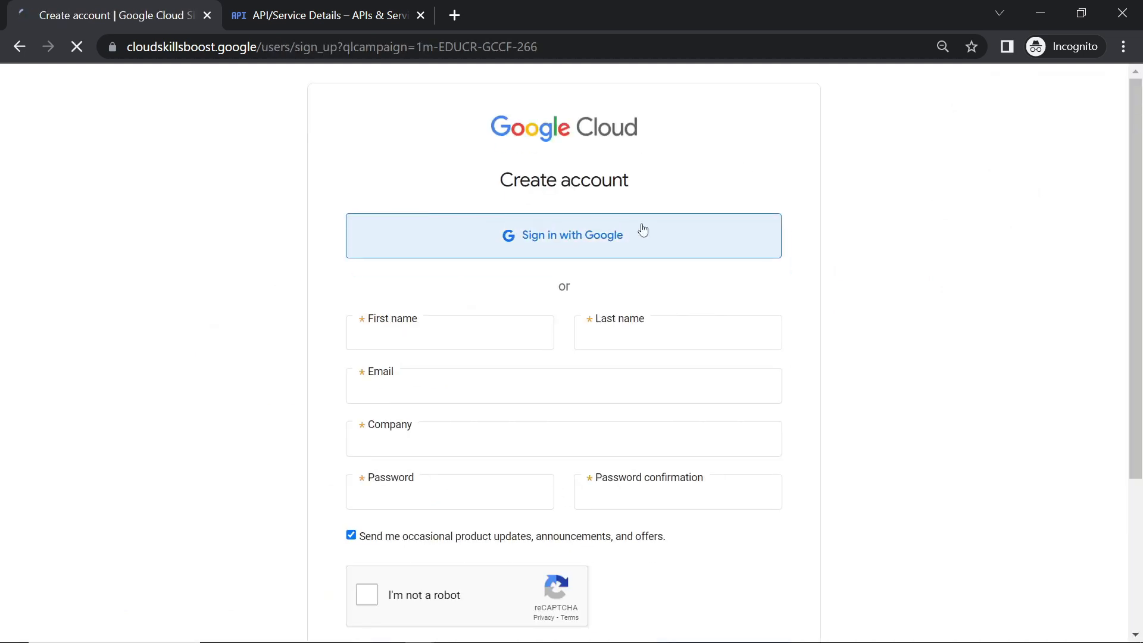
click(563, 234)
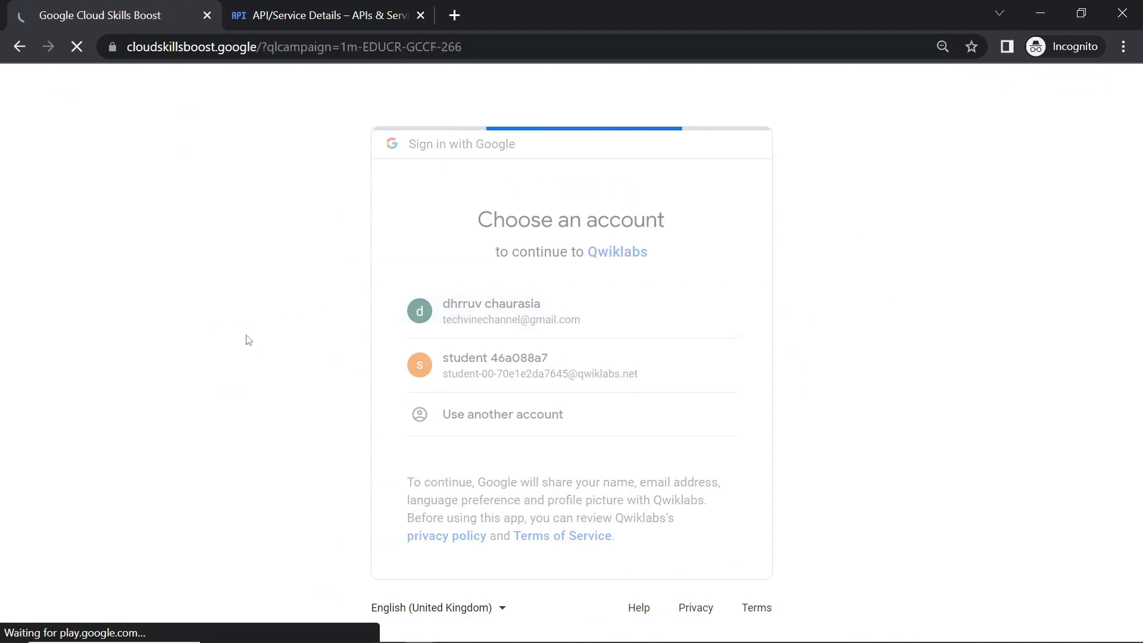
click(512, 312)
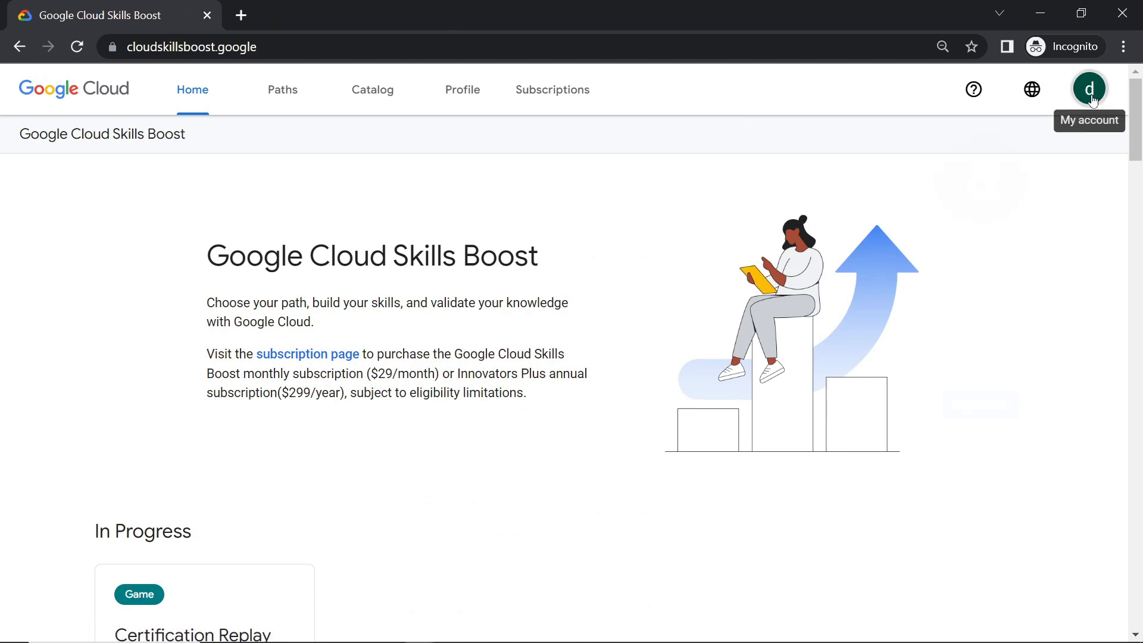
click(1088, 90)
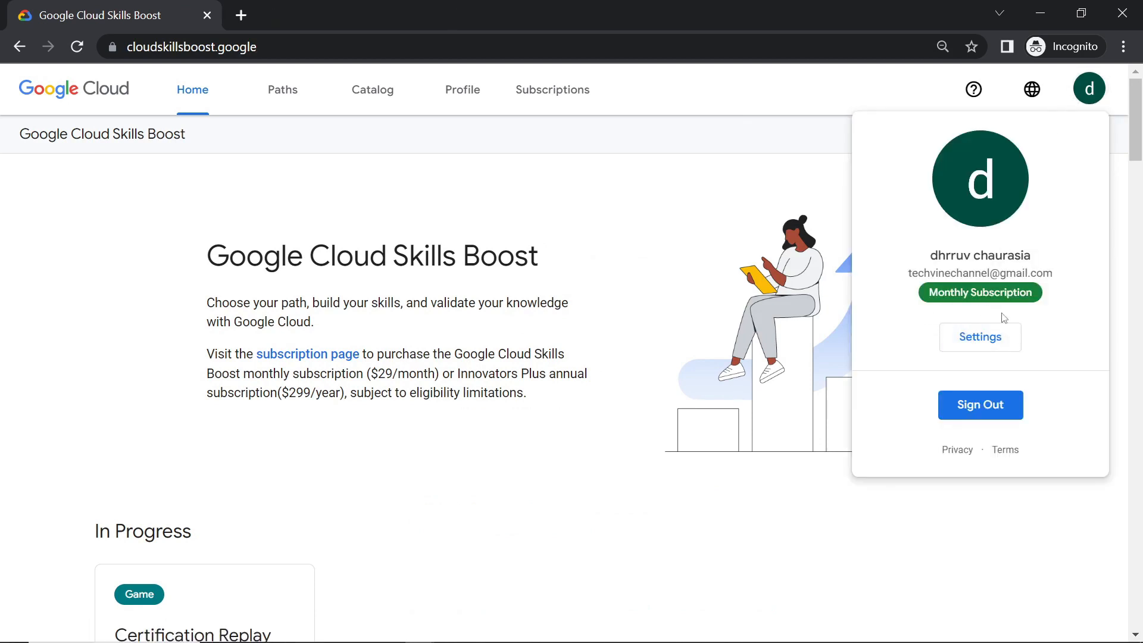
mouse_move(704, 185)
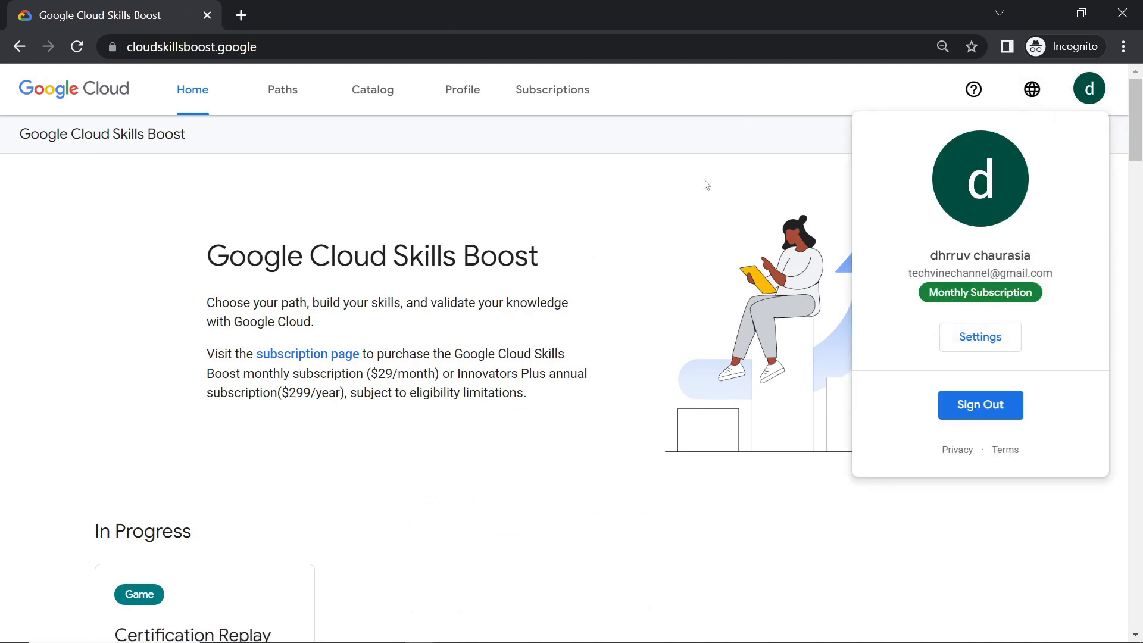
mouse_move(930, 317)
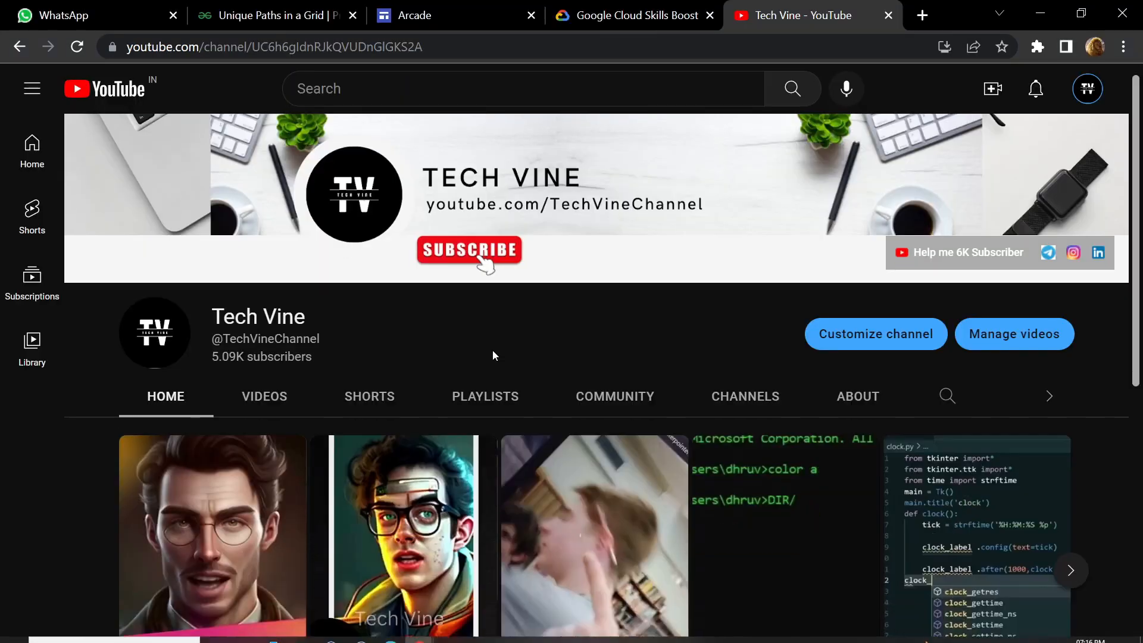
scroll(down, 3)
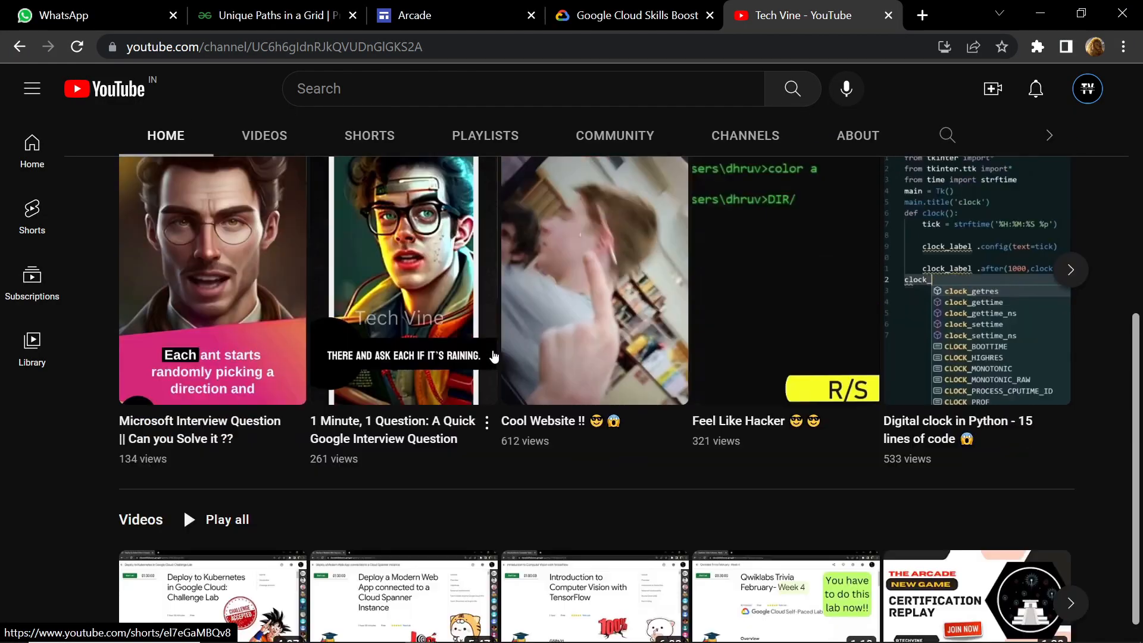
scroll(up, 3)
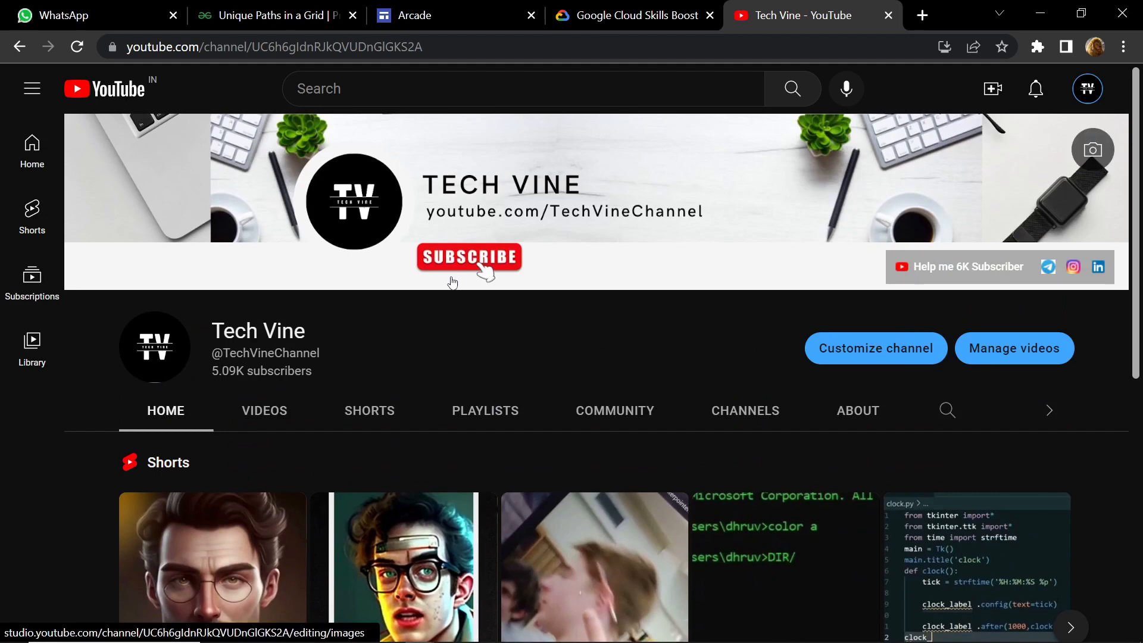